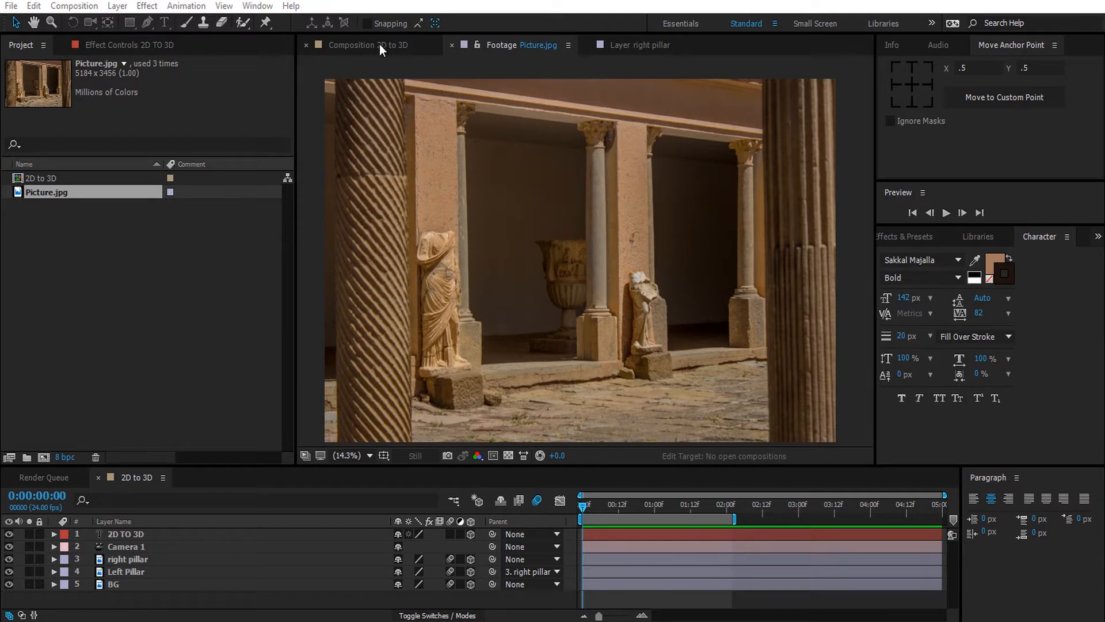
# Step: Switch the viewer to the finished 2D to 3D composition with the title among the pillars
pyautogui.click(362, 45)
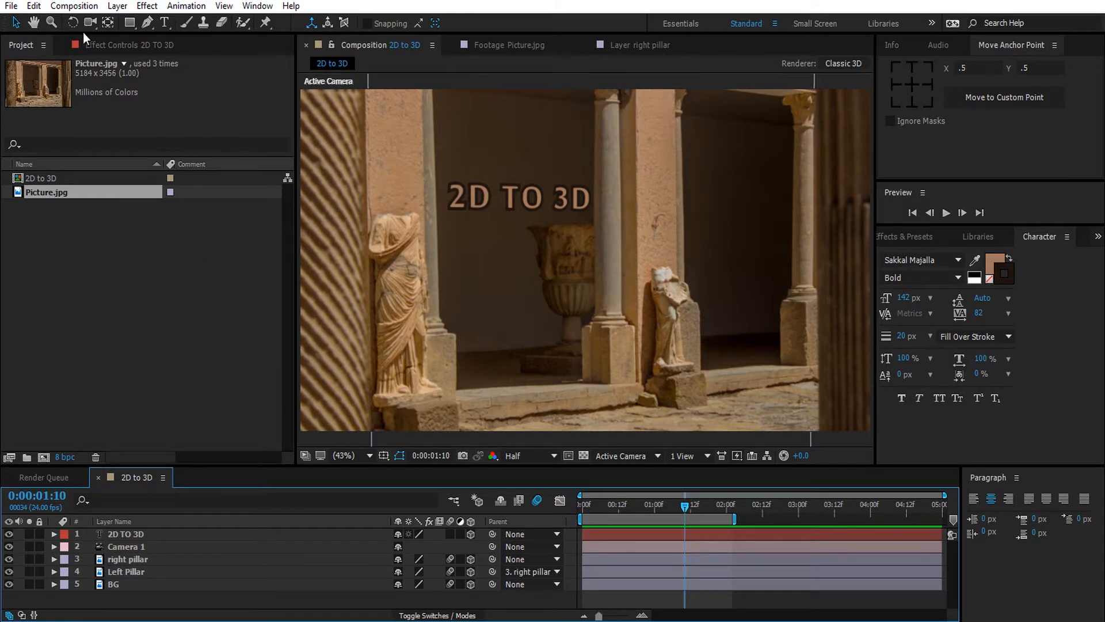
# Step: Create Comp 1 from the HDTV 1080 24 preset: 1920×1080, 24 fps, 5 seconds
pyautogui.click(74, 6)
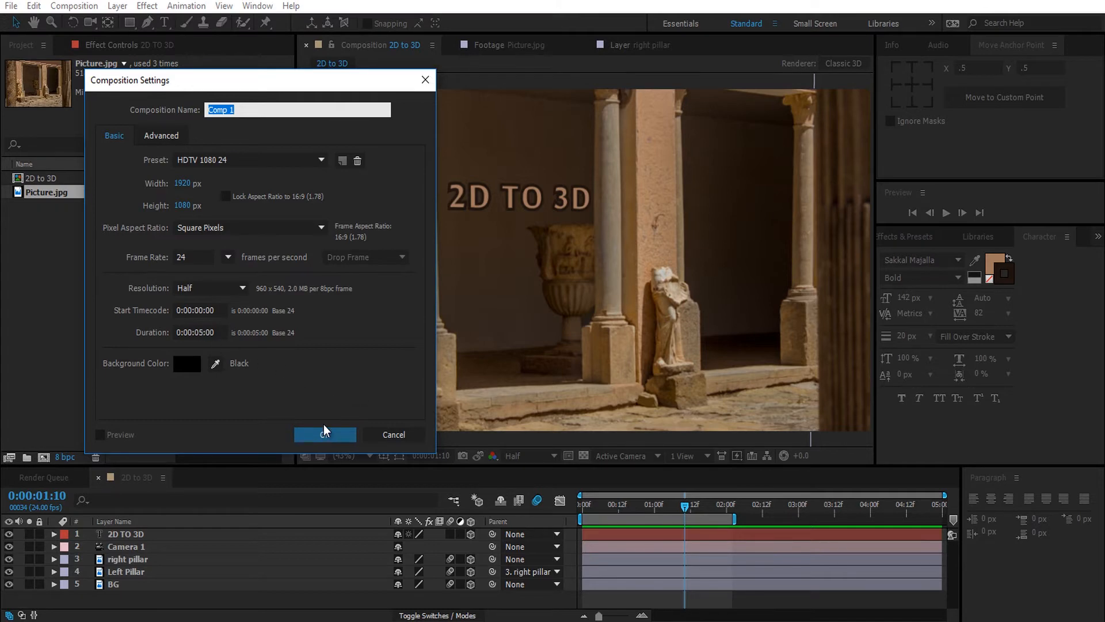
pyautogui.click(324, 434)
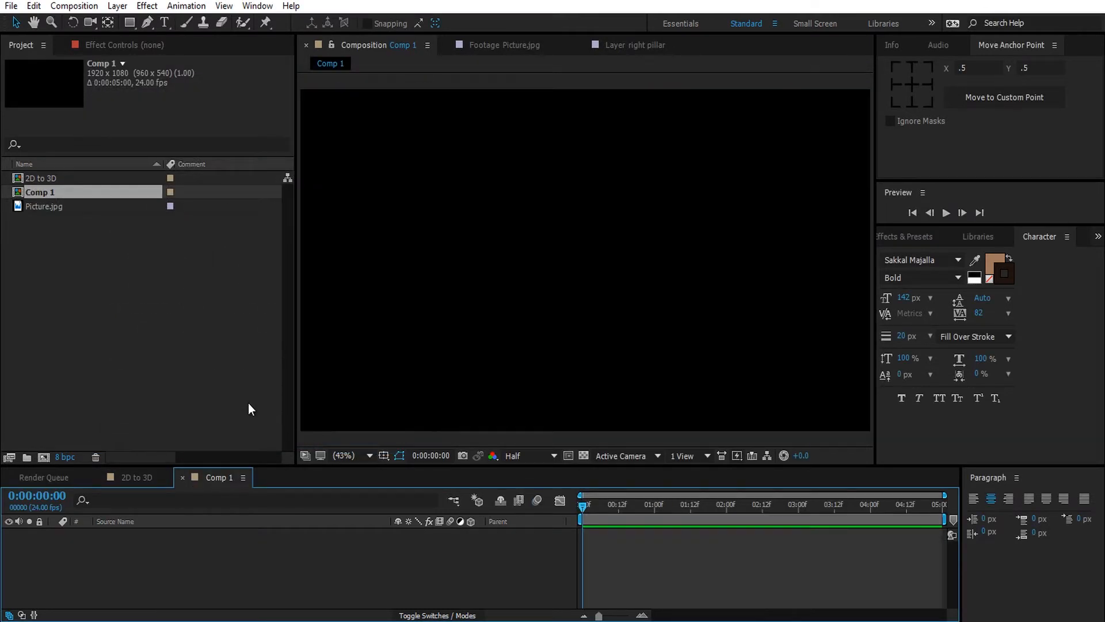
# Step: Add Picture.jpg to Comp 1 and fit the photo layer to the composition height
pyautogui.click(44, 206)
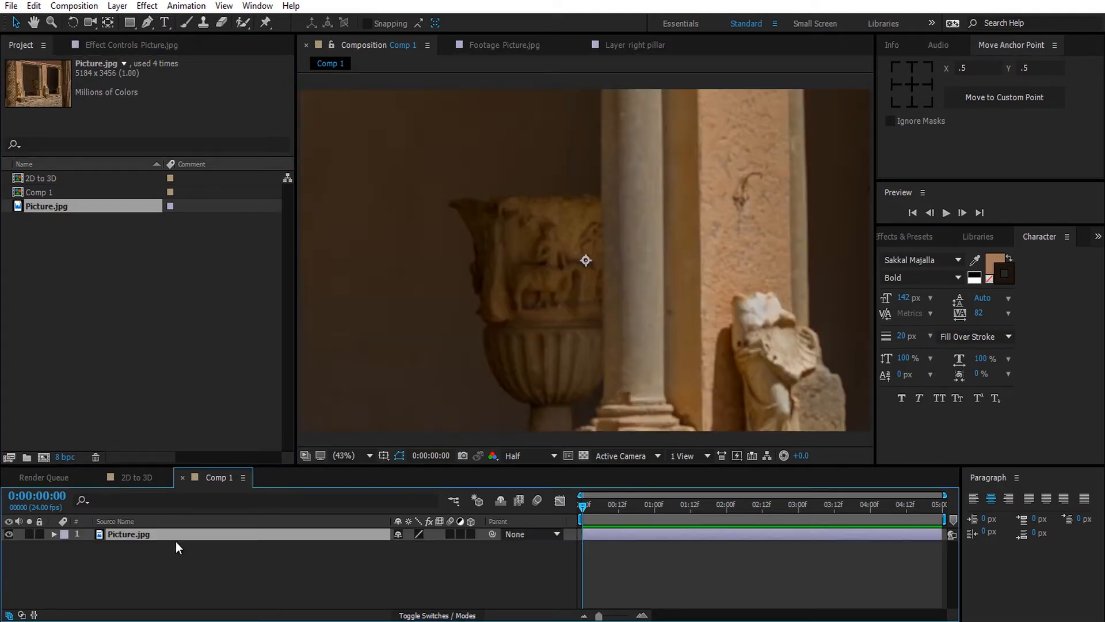
pyautogui.moveTo(189, 541)
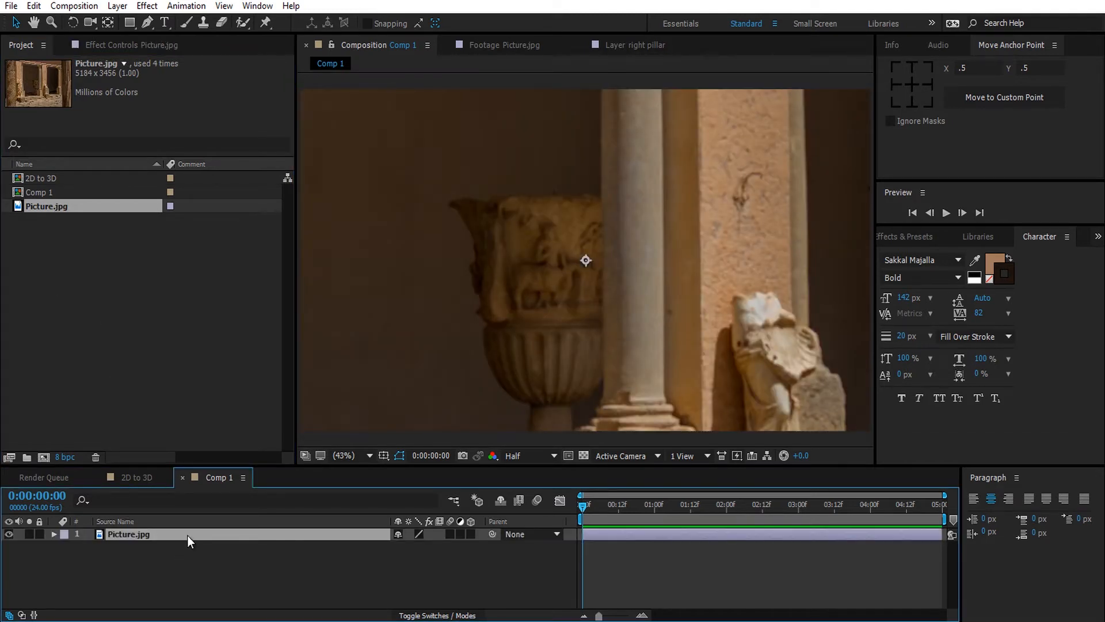
pyautogui.rightClick(127, 533)
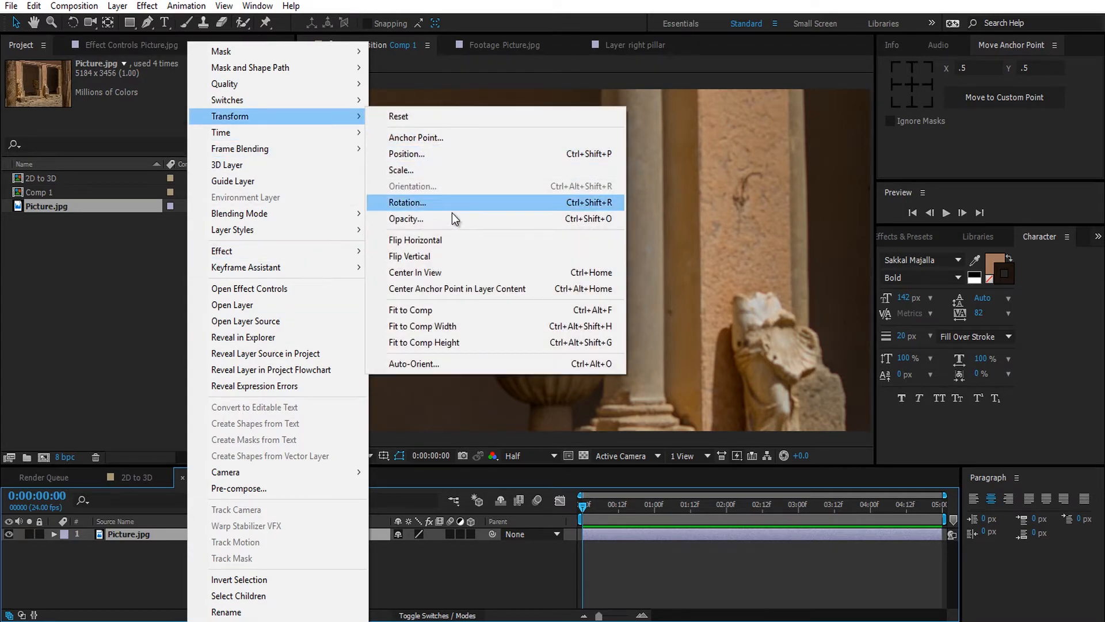
pyautogui.click(423, 343)
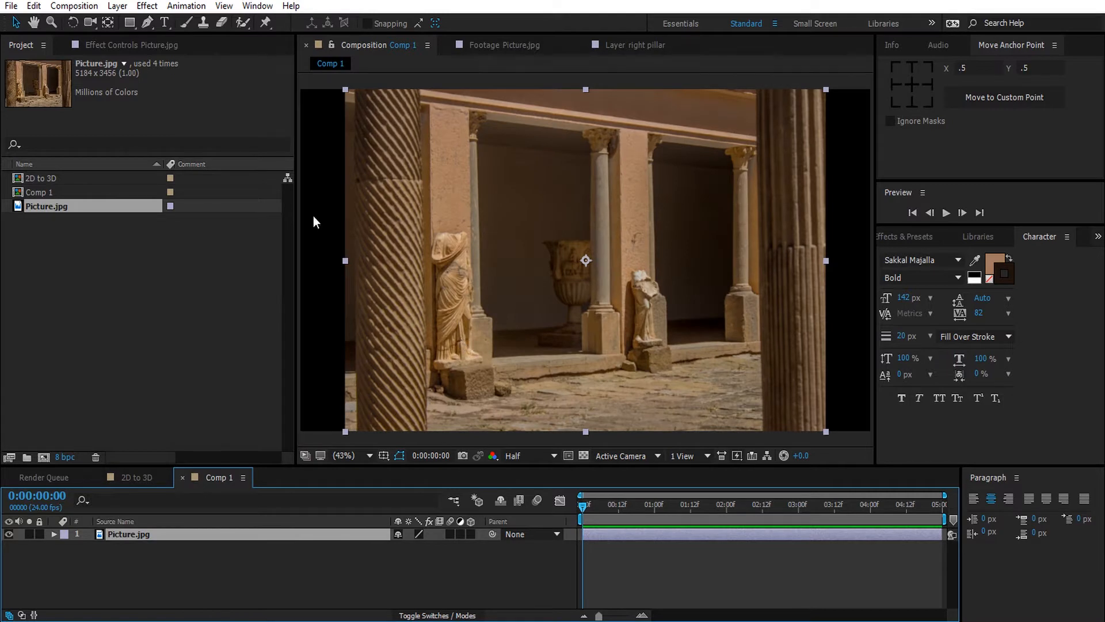
pyautogui.moveTo(524, 363)
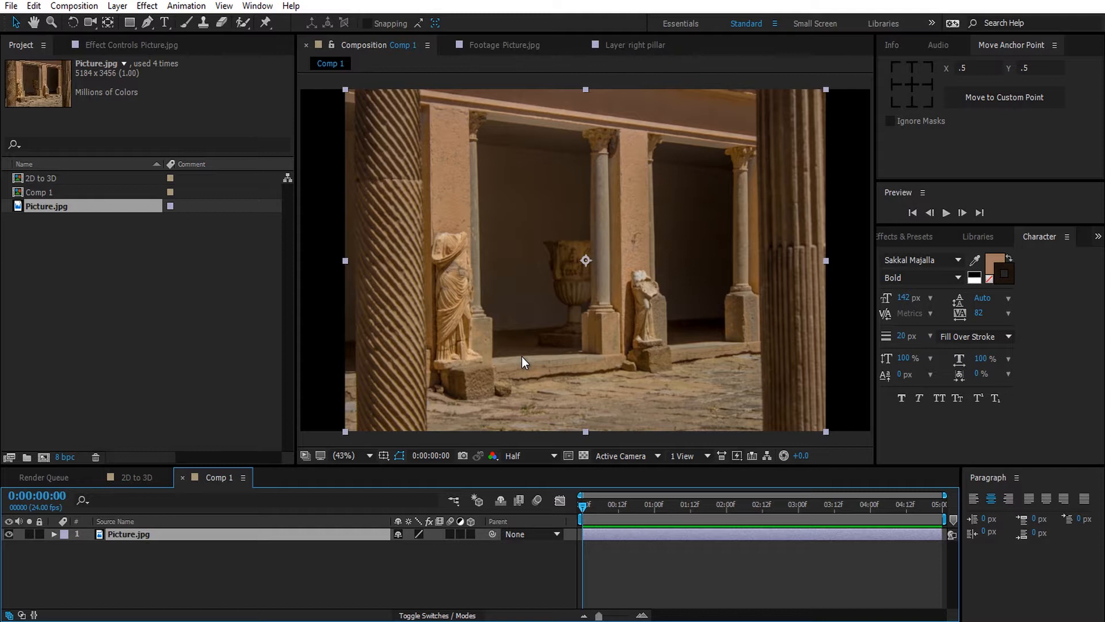
pyautogui.moveTo(193, 555)
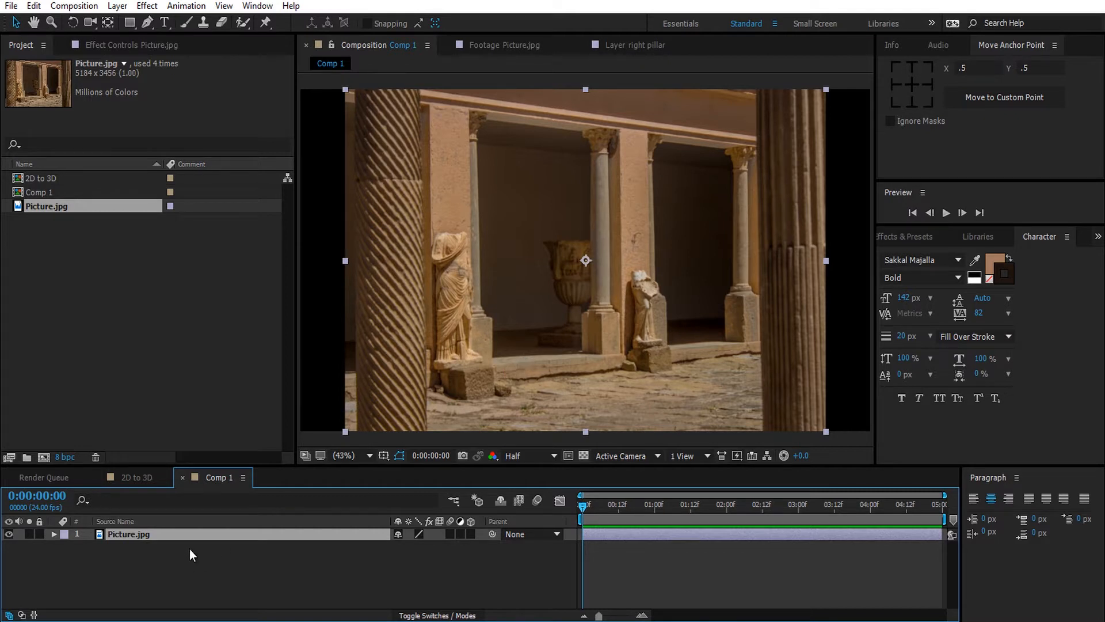
pyautogui.moveTo(183, 558)
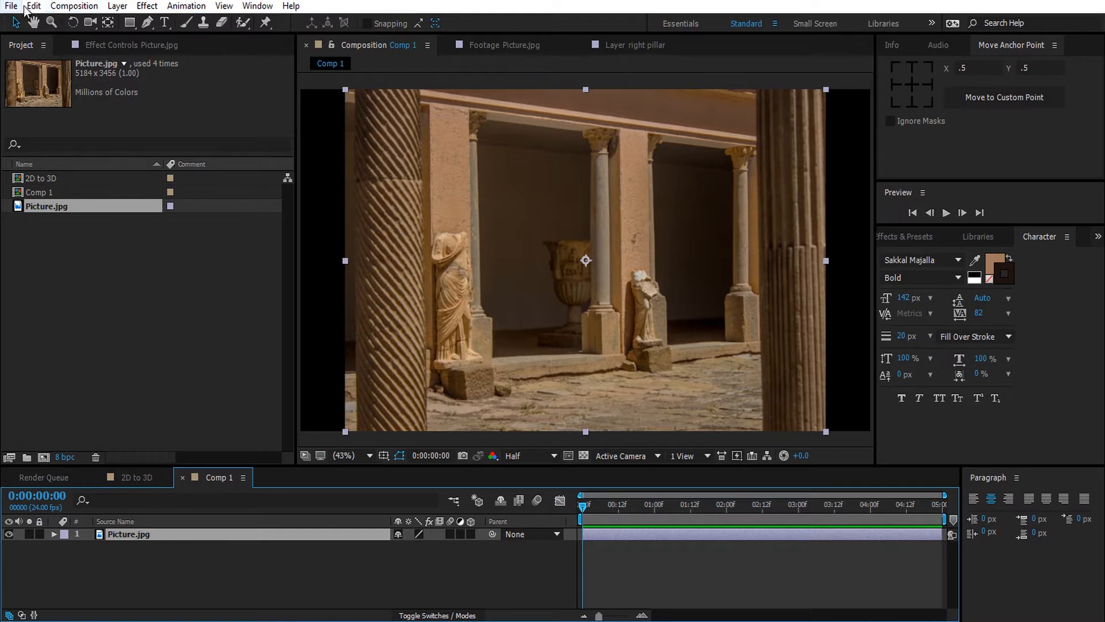
# Step: Duplicate the photo layer twice so Comp 1 holds three identical Picture.jpg layers
pyautogui.click(32, 6)
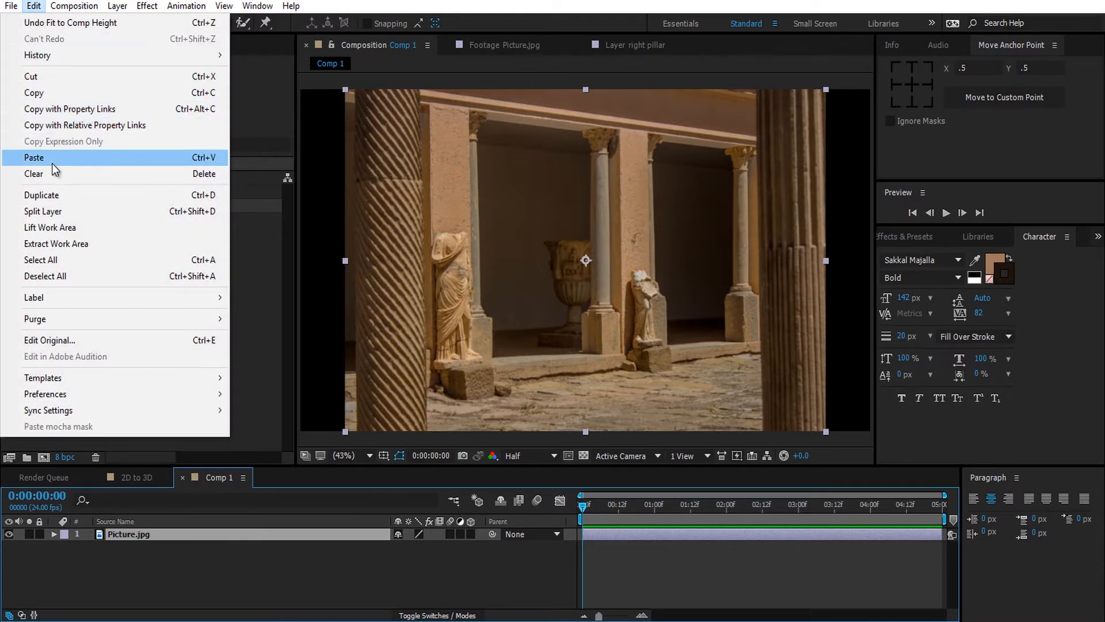
pyautogui.click(34, 157)
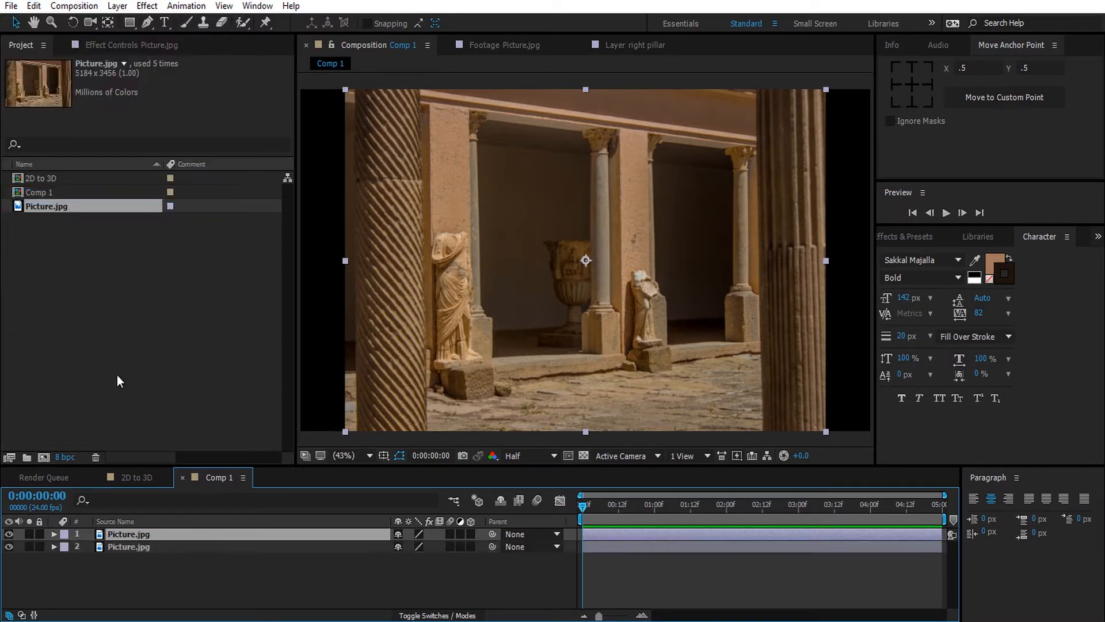
pyautogui.click(33, 6)
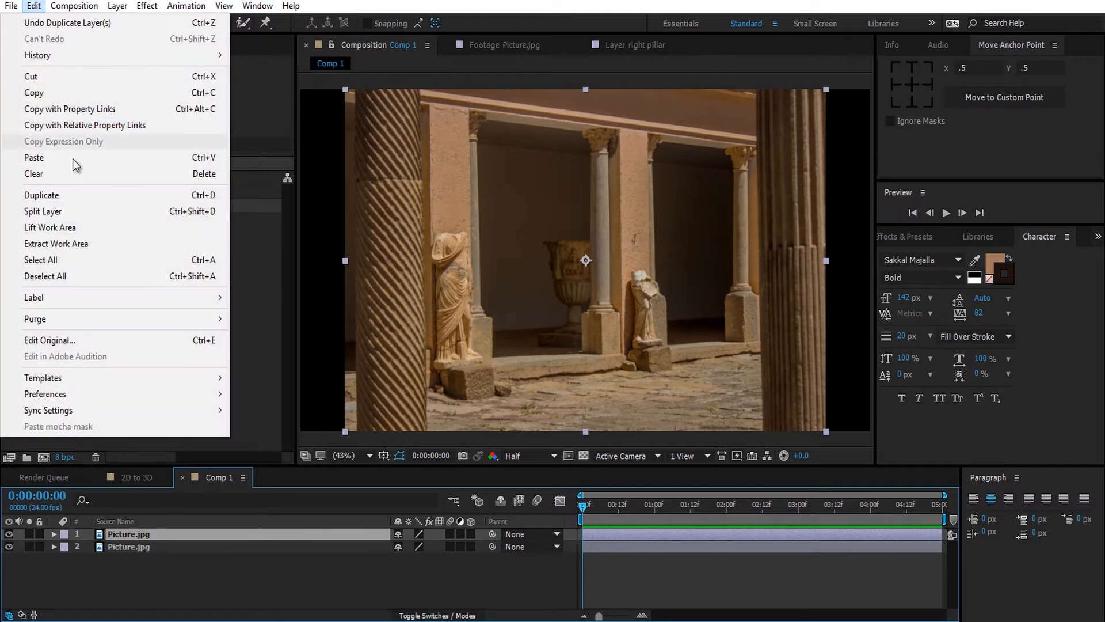
pyautogui.click(41, 196)
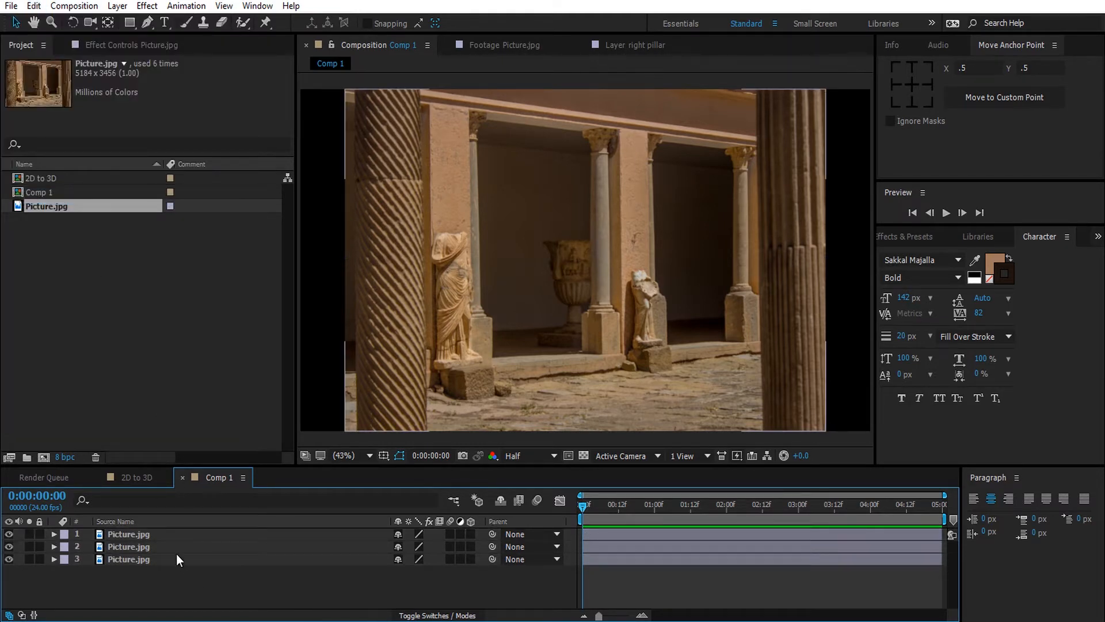
pyautogui.click(129, 533)
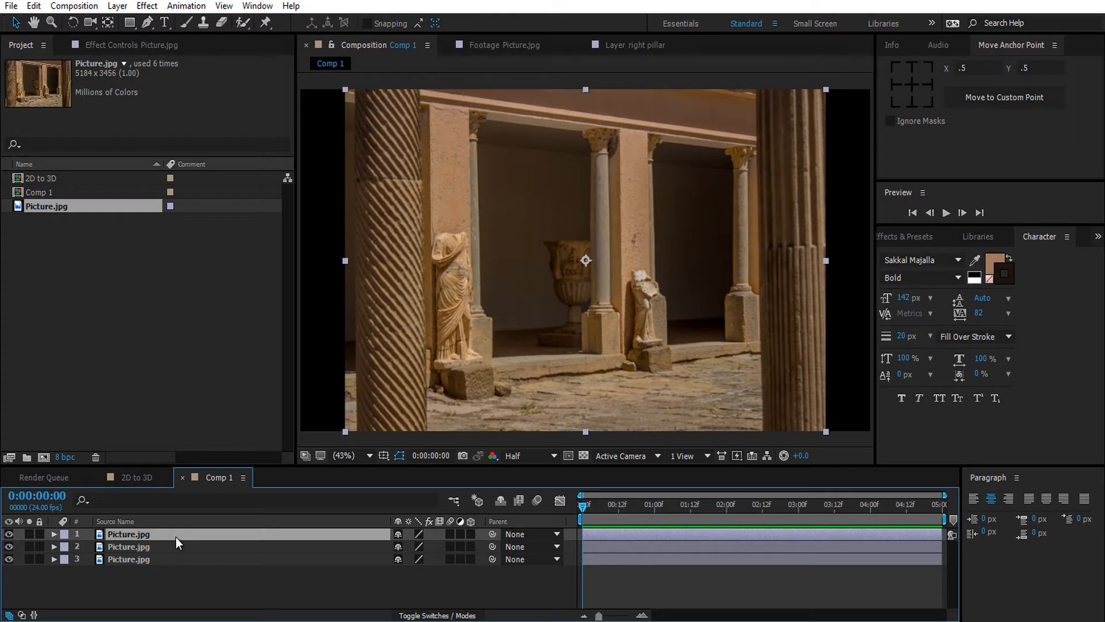
# Step: Rename the top two photo layers Right Pillar and Left Pillar
pyautogui.doubleClick(128, 532)
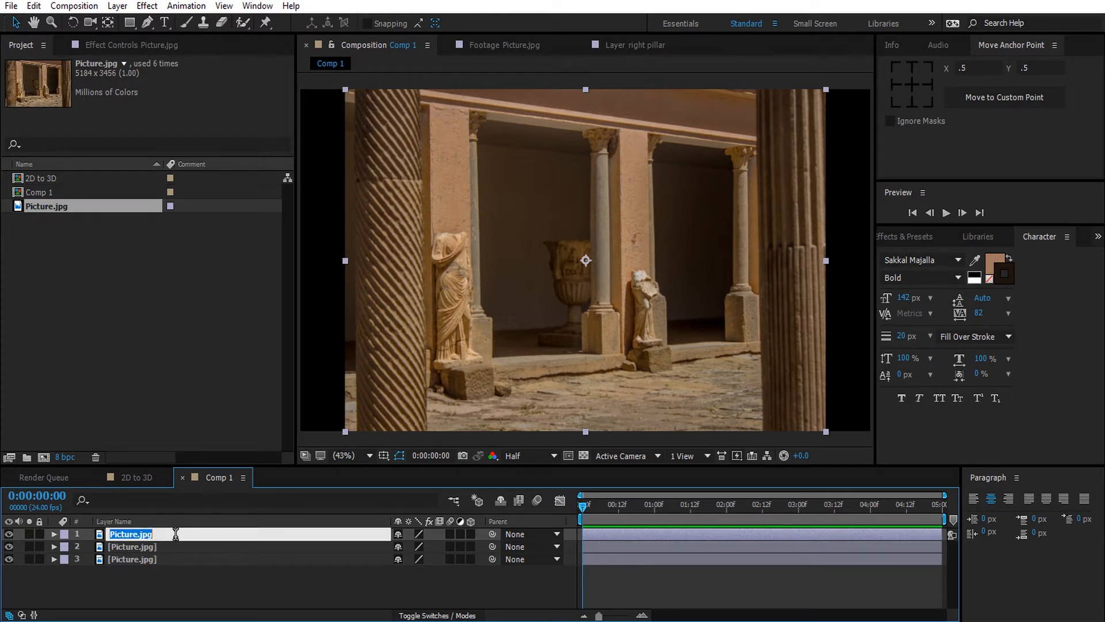
pyautogui.write('R')
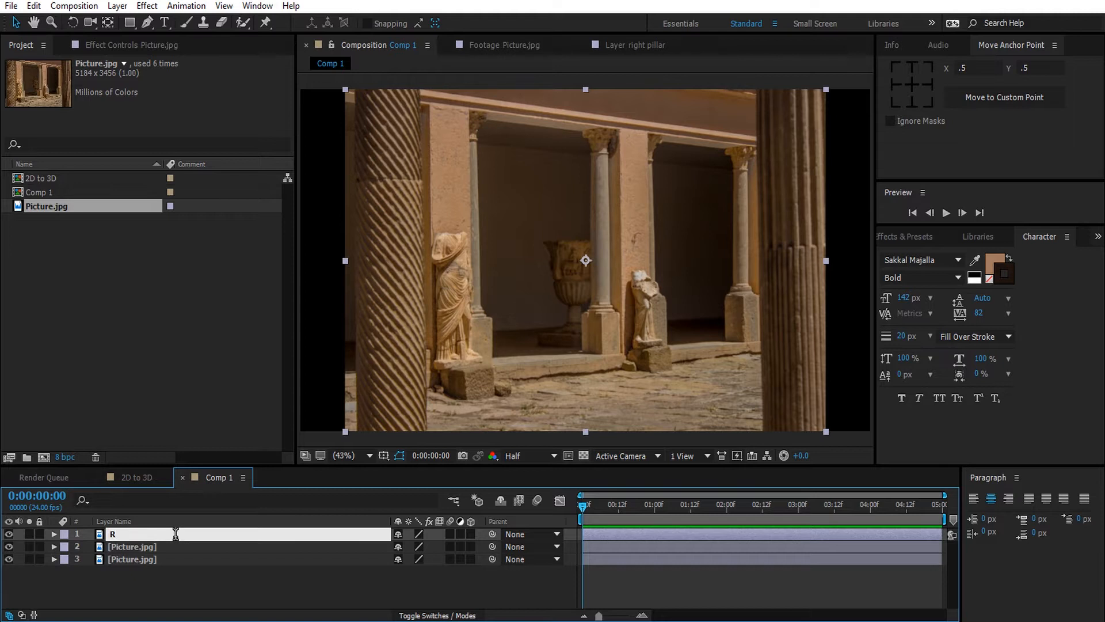
pyautogui.write('Right Pillar')
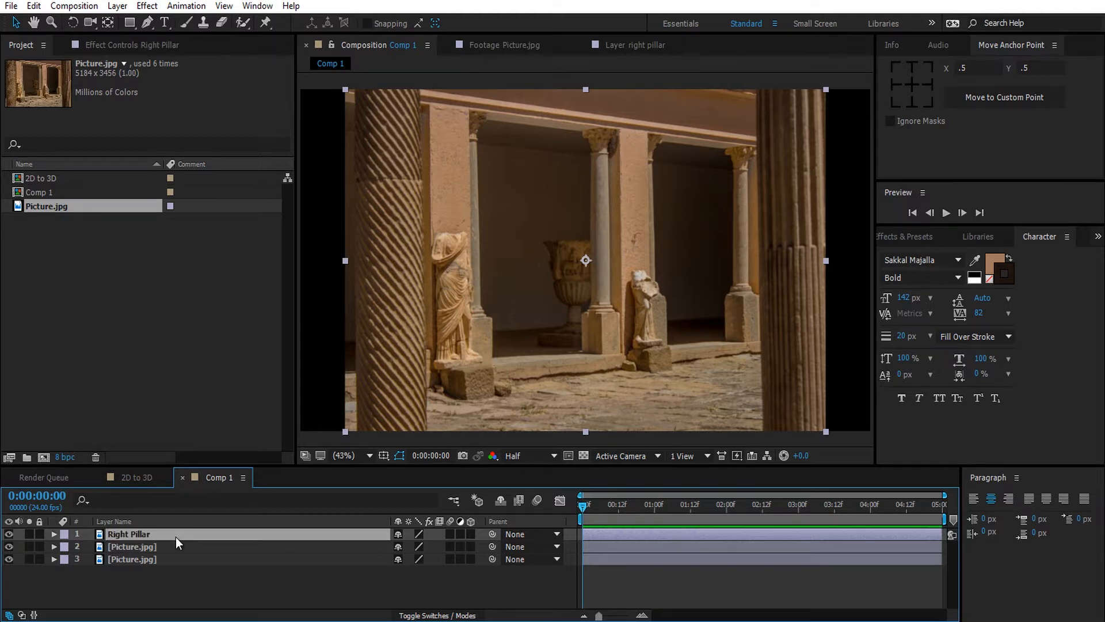
pyautogui.click(132, 545)
pyautogui.write('Left Pillar')
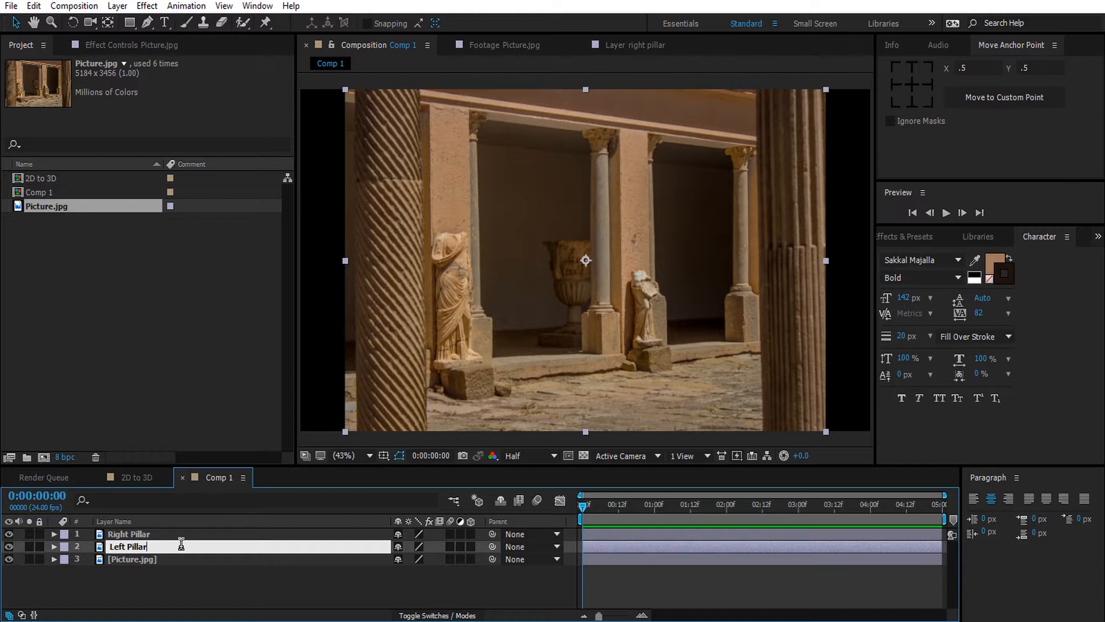
pyautogui.click(127, 546)
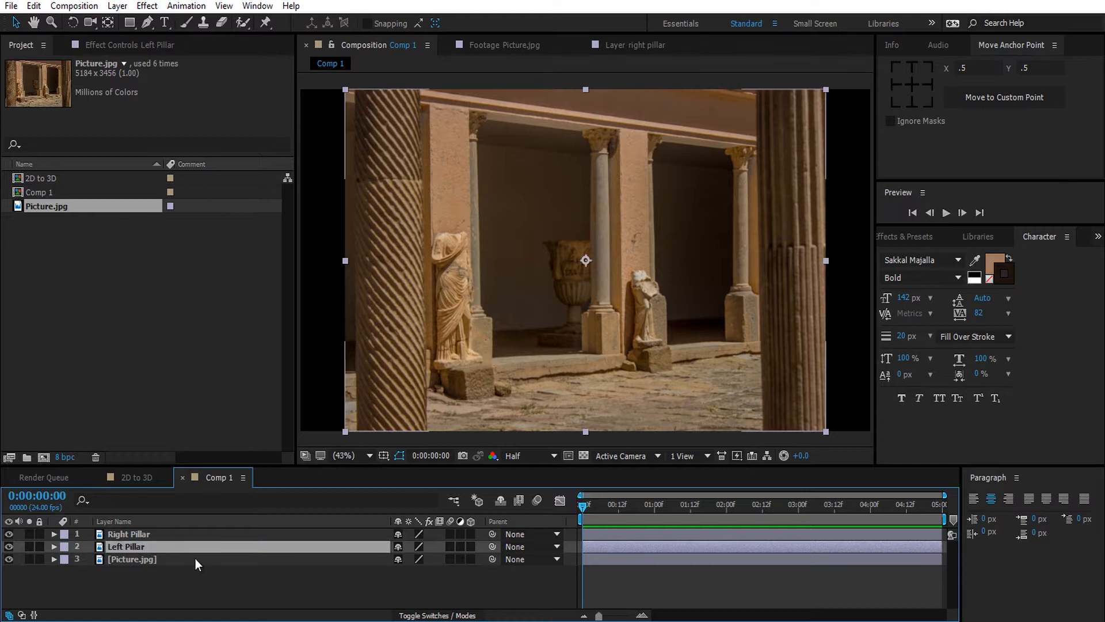
# Step: Rename the bottom layer BG and leave only Right Pillar visible
pyautogui.doubleClick(132, 559)
pyautogui.write('BG')
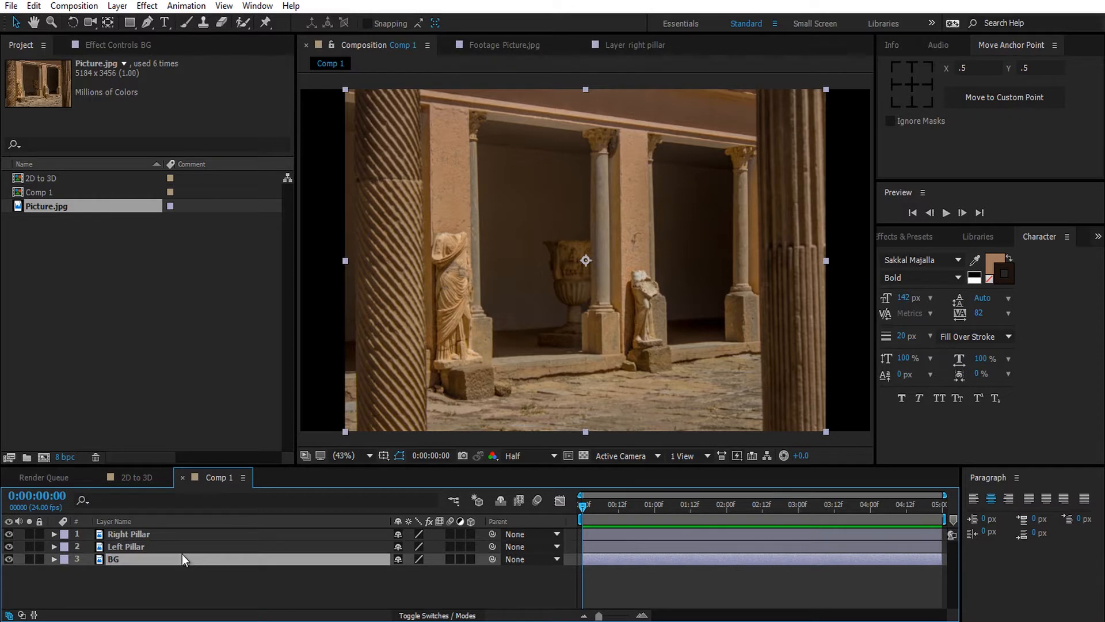
pyautogui.click(129, 533)
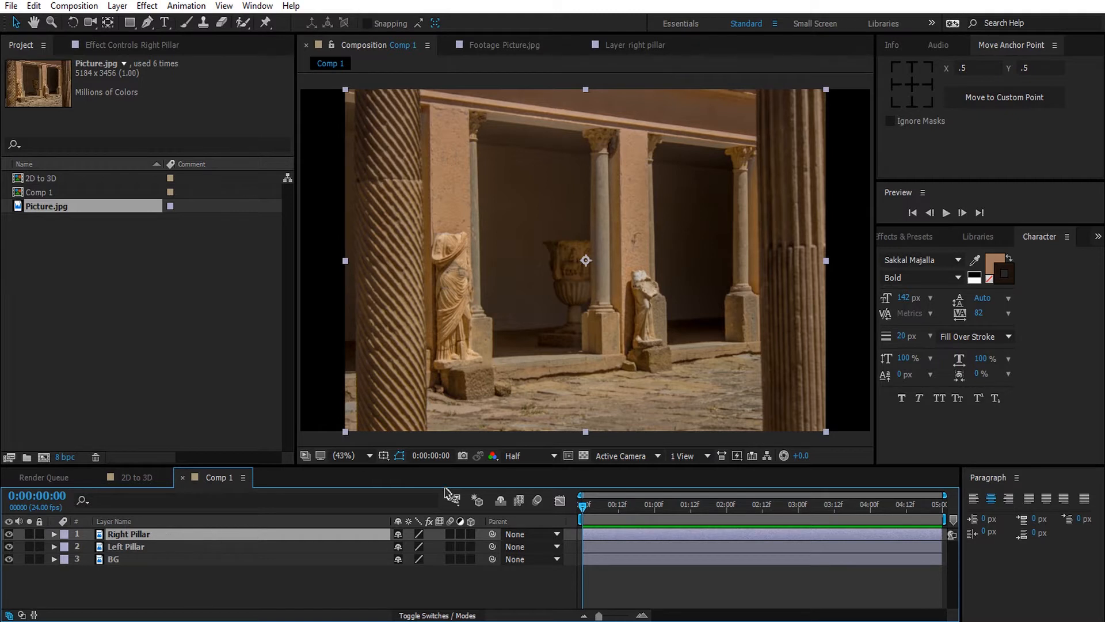
pyautogui.moveTo(837, 370)
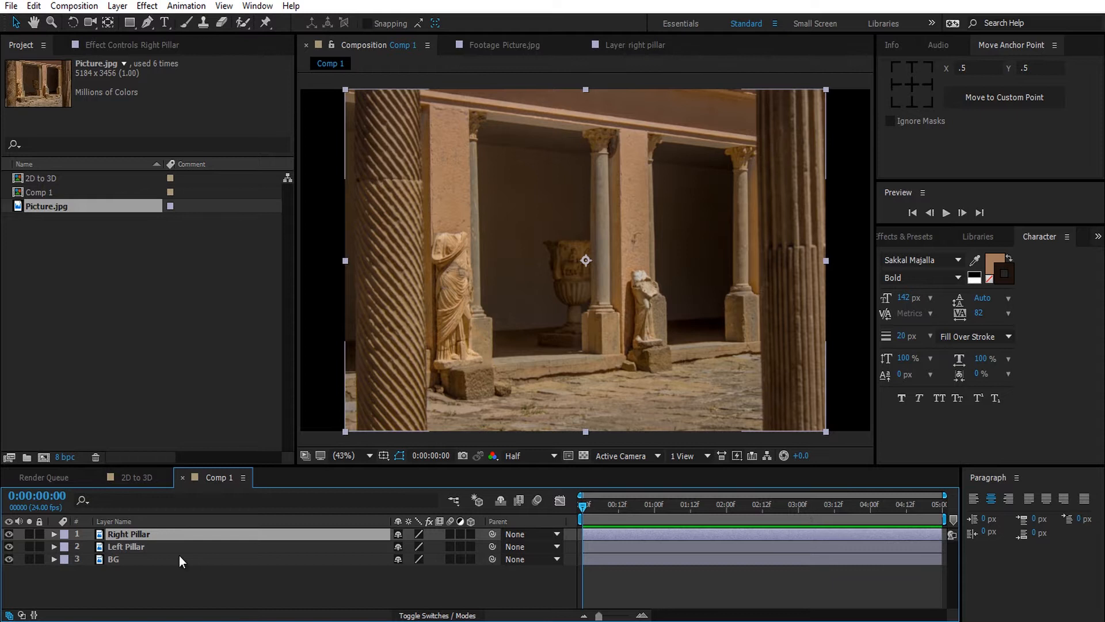
pyautogui.click(126, 546)
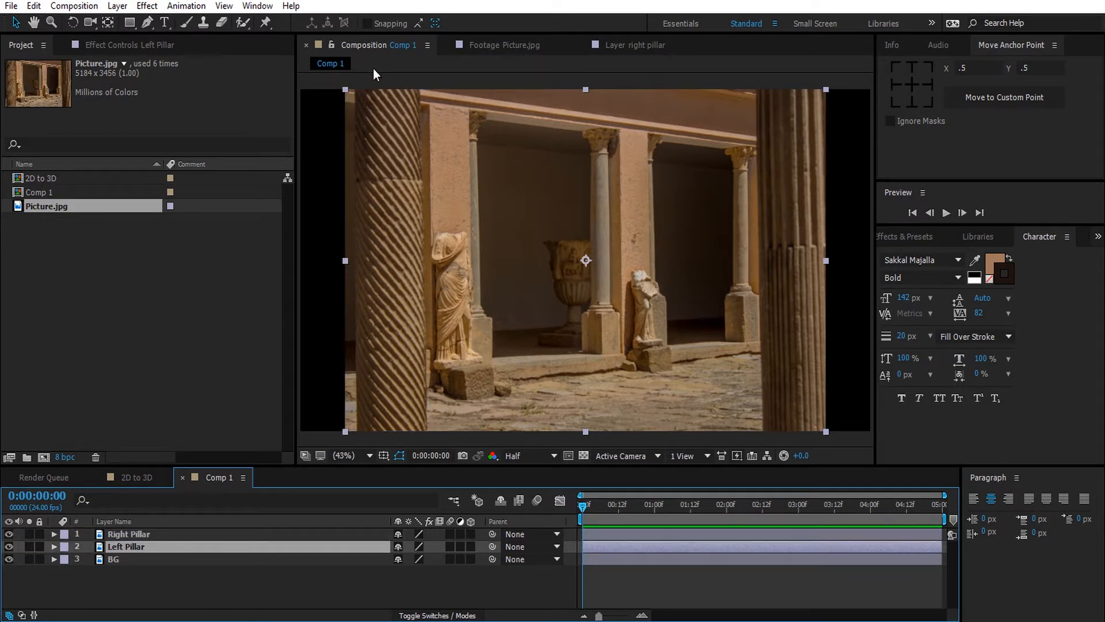
pyautogui.moveTo(307, 297)
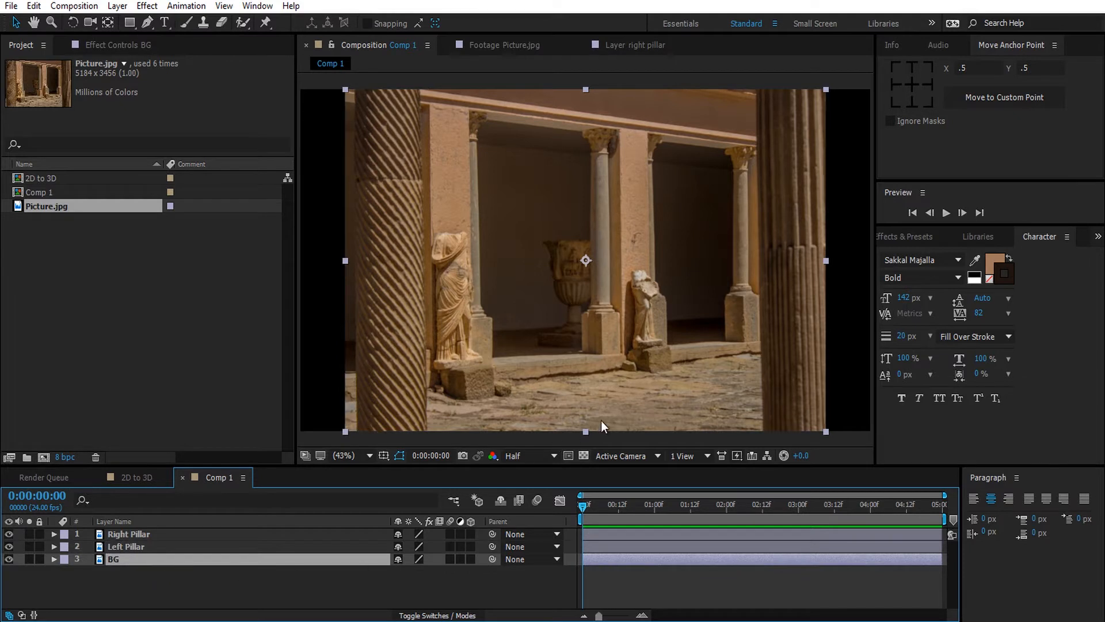
pyautogui.moveTo(766, 416)
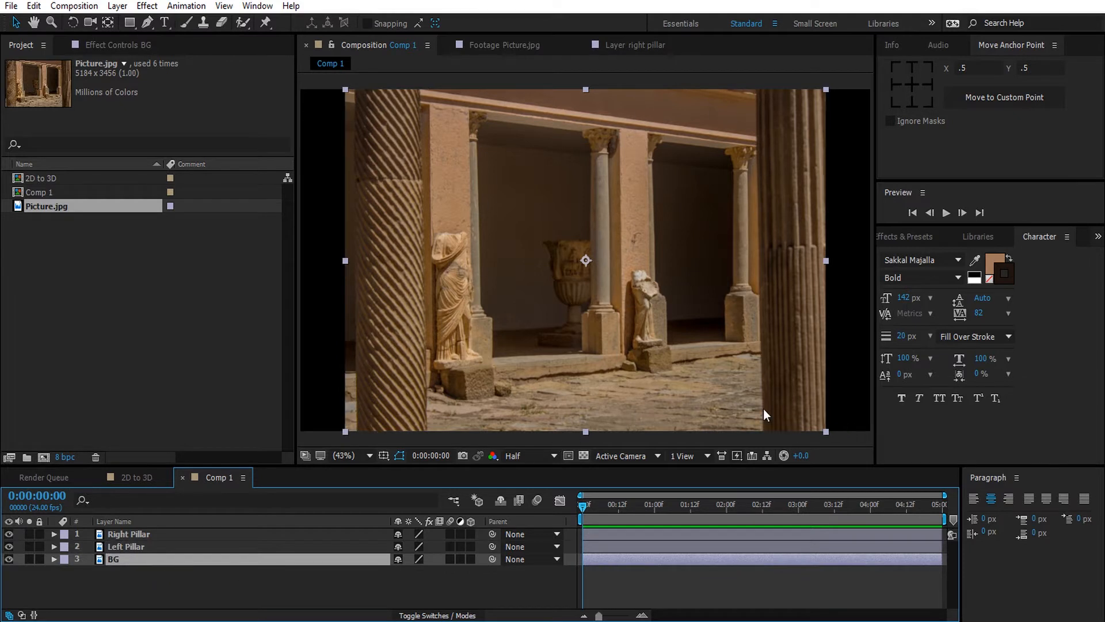
pyautogui.moveTo(183, 601)
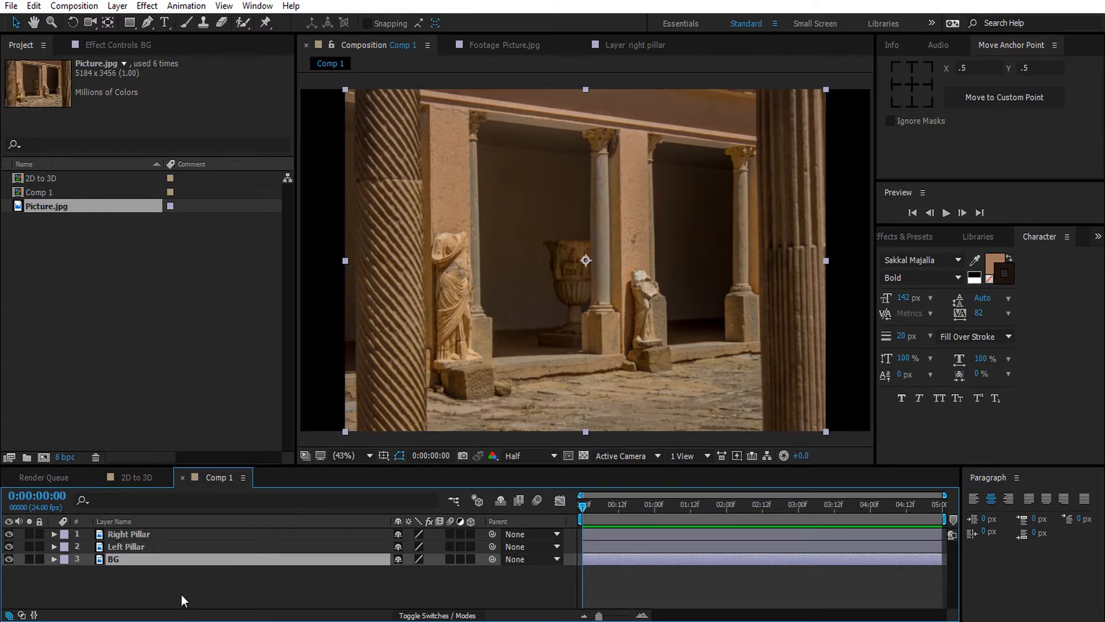
pyautogui.click(129, 533)
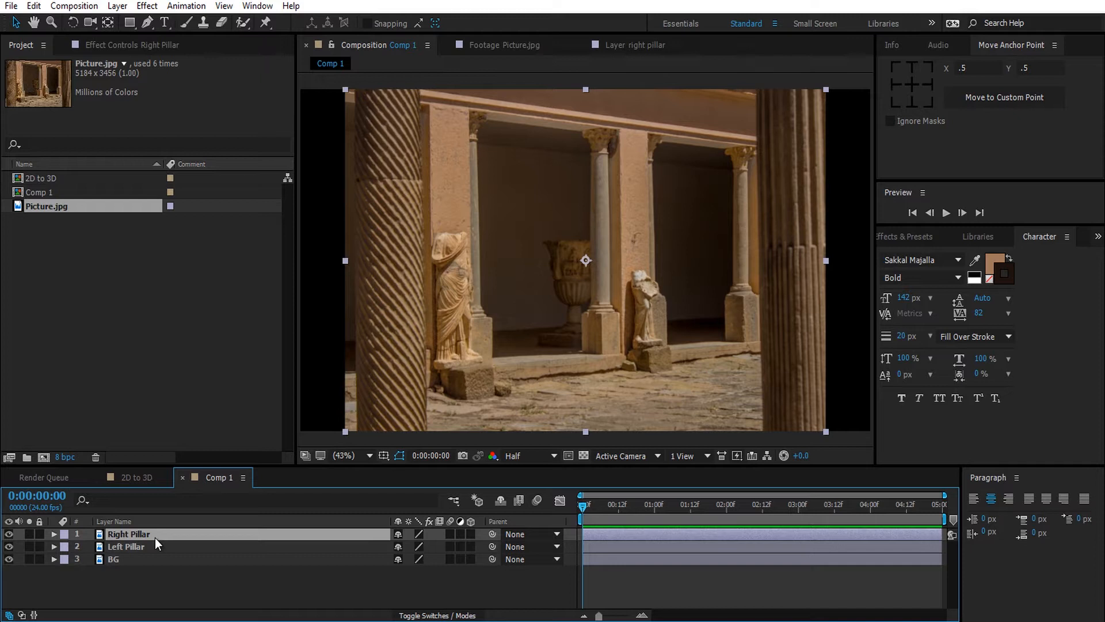
pyautogui.moveTo(385, 490)
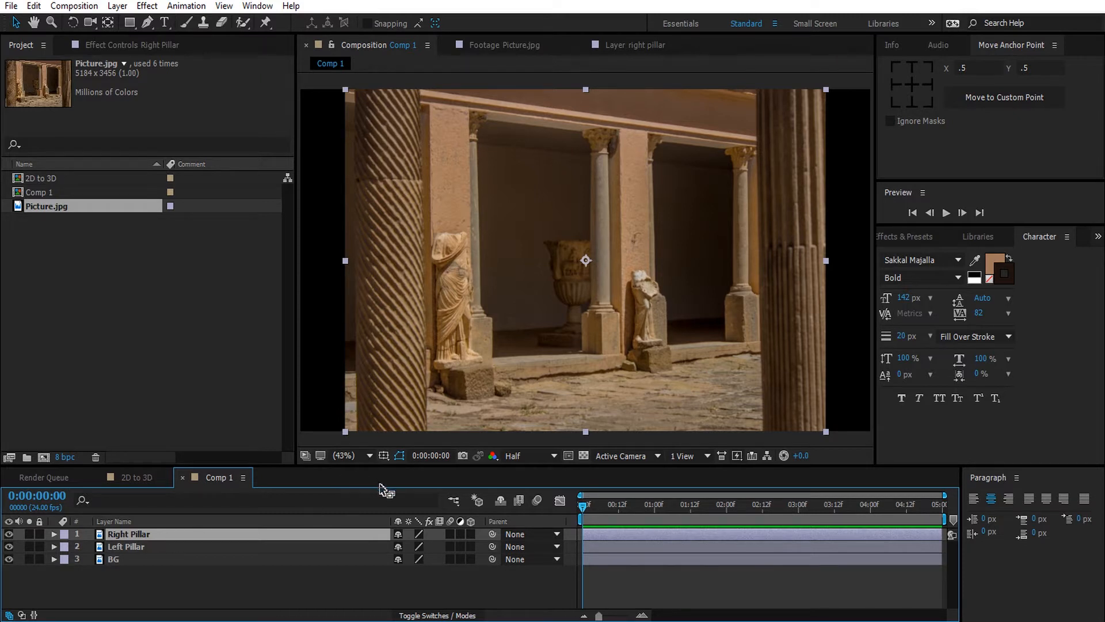
pyautogui.moveTo(409, 439)
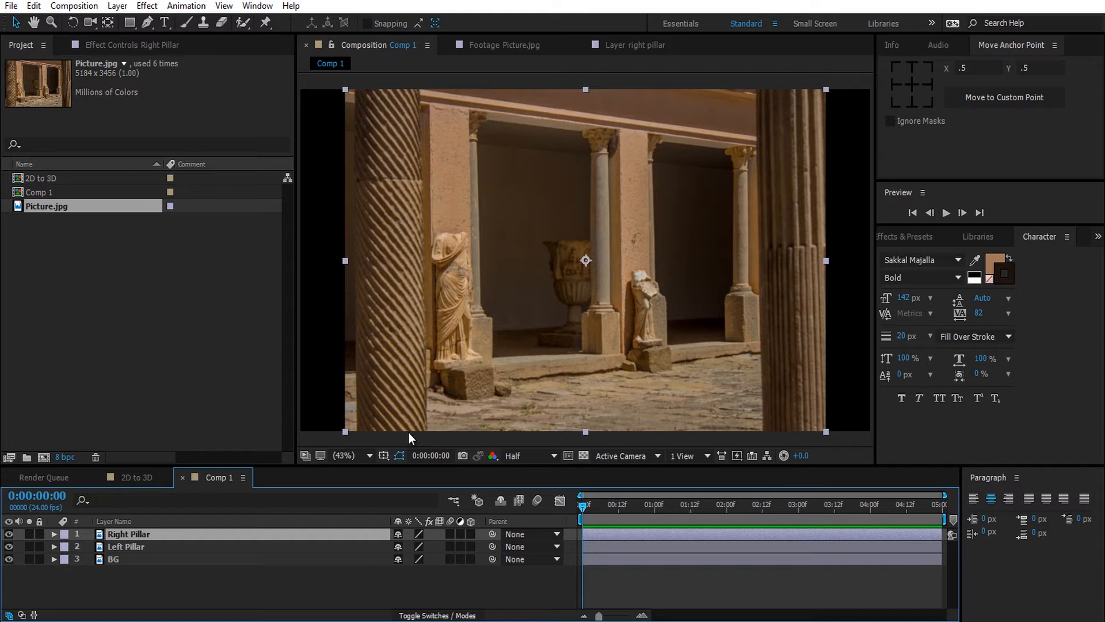
pyautogui.moveTo(796, 130)
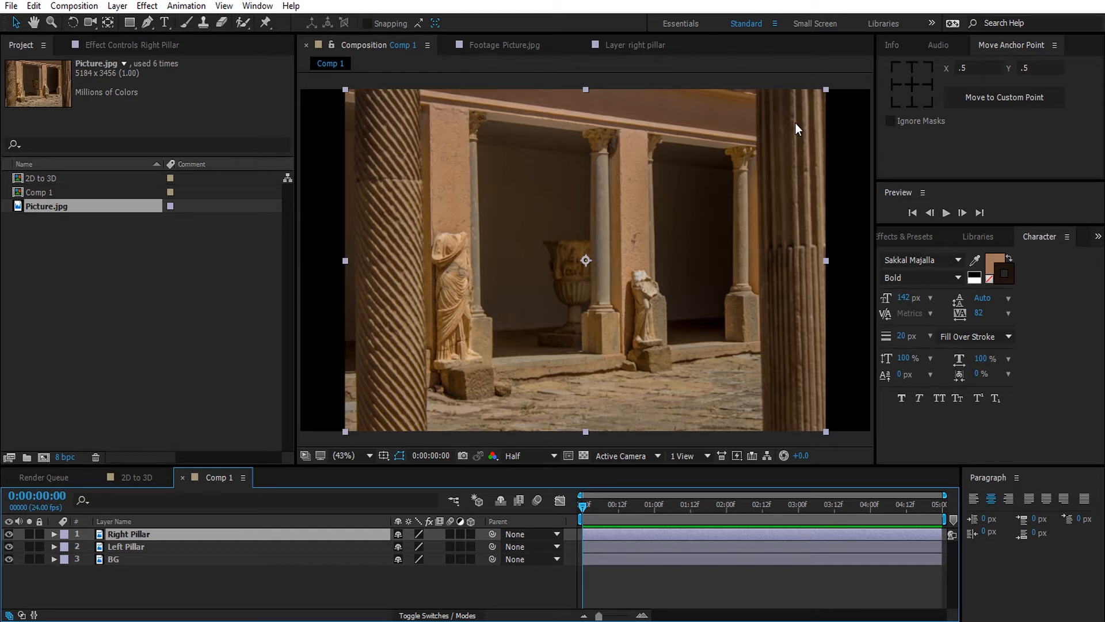
pyautogui.moveTo(663, 268)
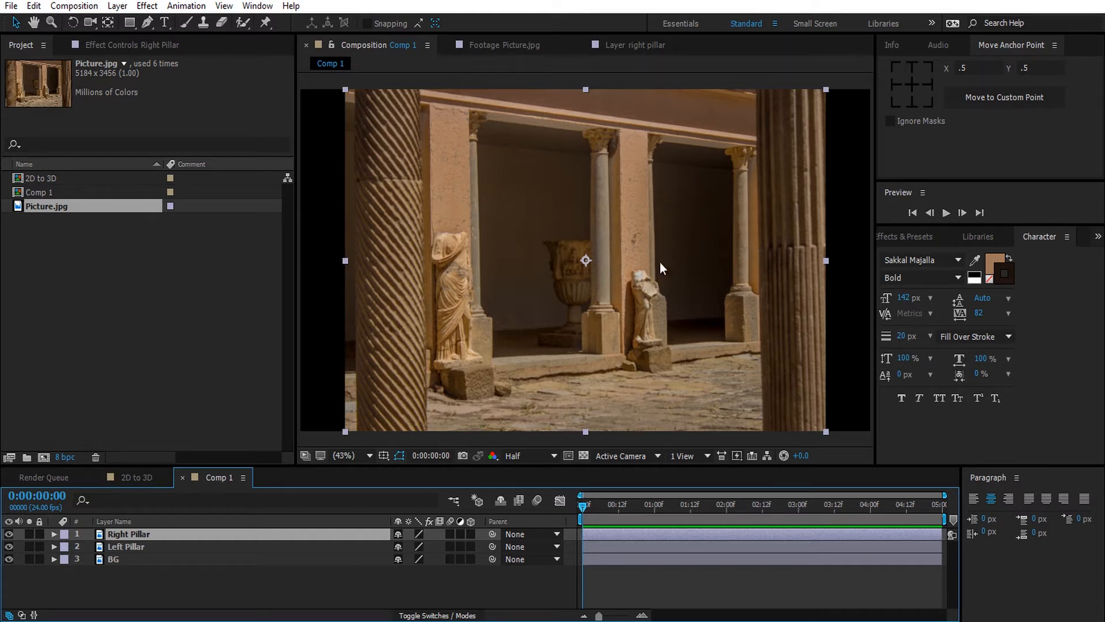
pyautogui.moveTo(579, 224)
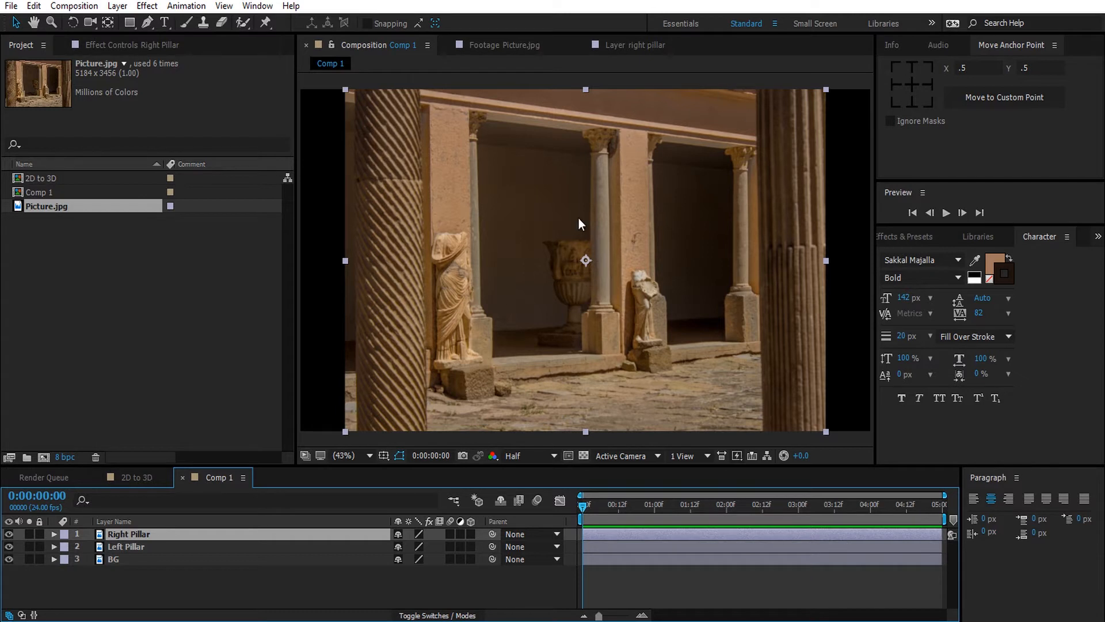
pyautogui.moveTo(554, 235)
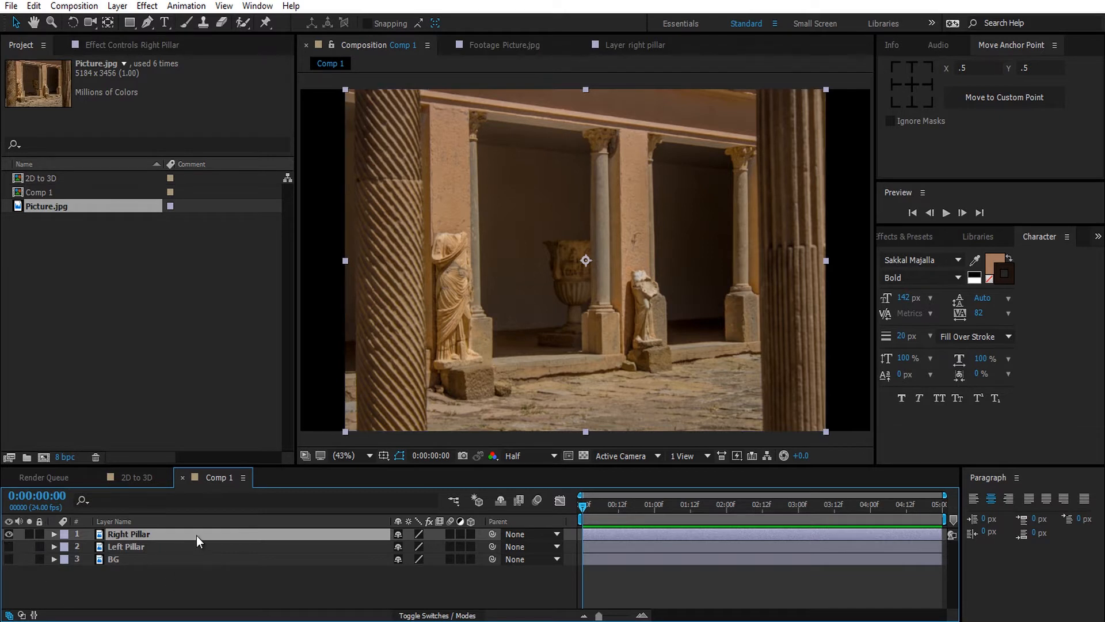
# Step: Mask Right Pillar down to the fluted right pillar, then show only Left Pillar
pyautogui.click(145, 23)
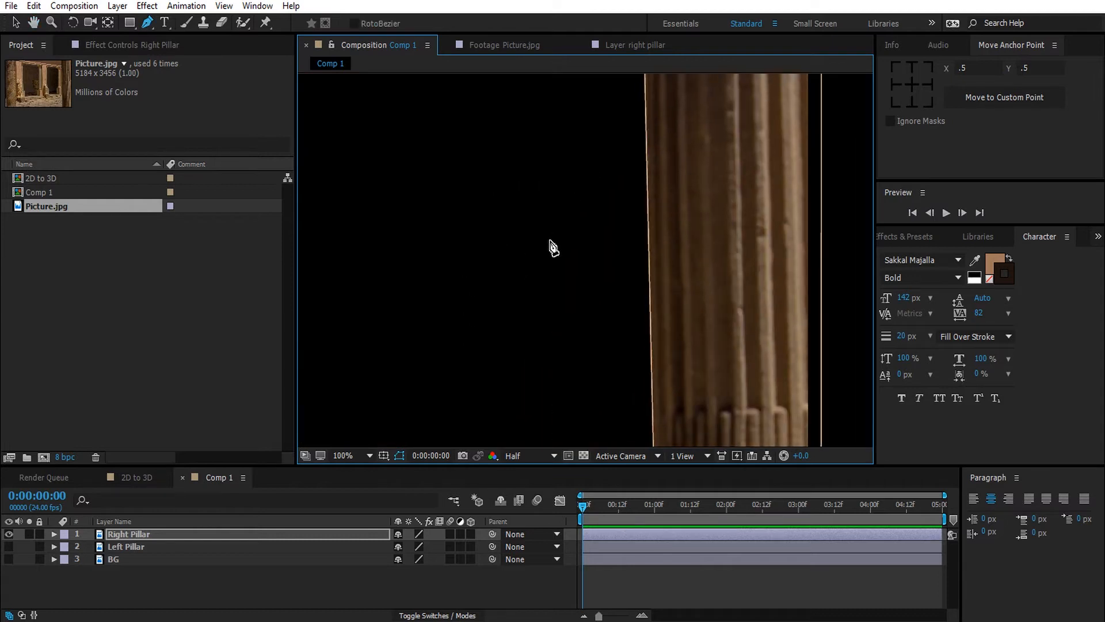
pyautogui.click(366, 455)
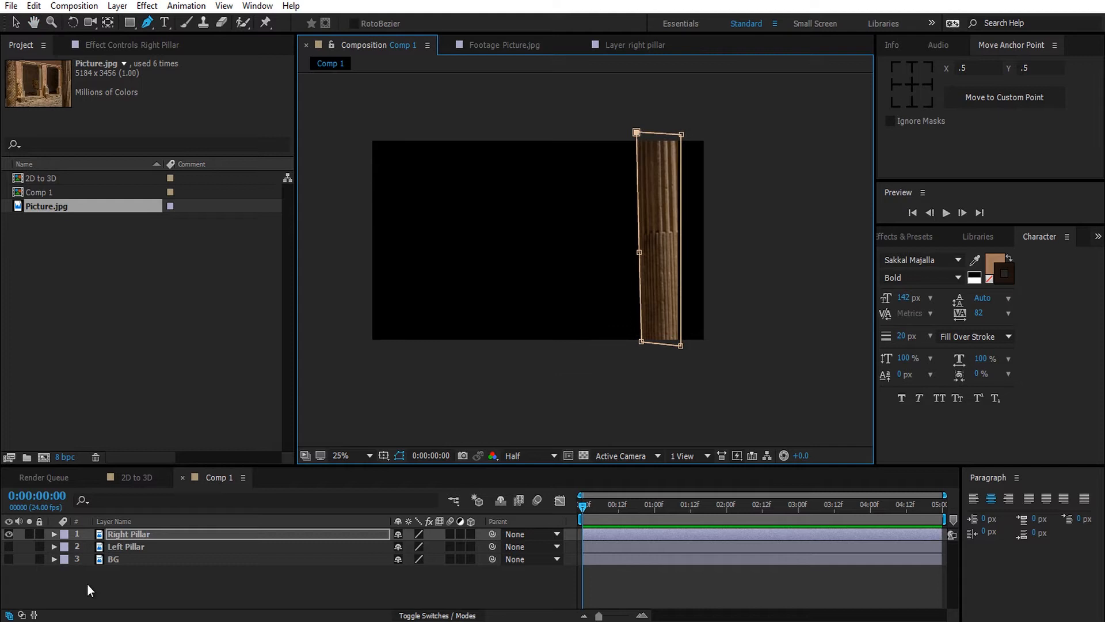
pyautogui.click(8, 533)
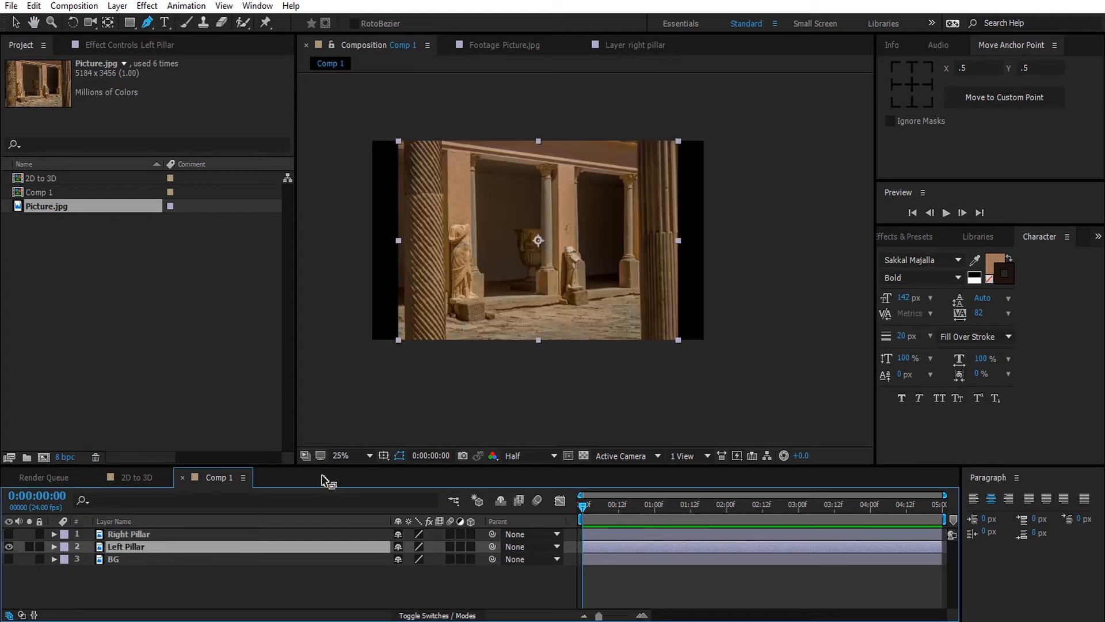
# Step: Mask Left Pillar around the spiral left pillar and hide all three layers
pyautogui.click(341, 457)
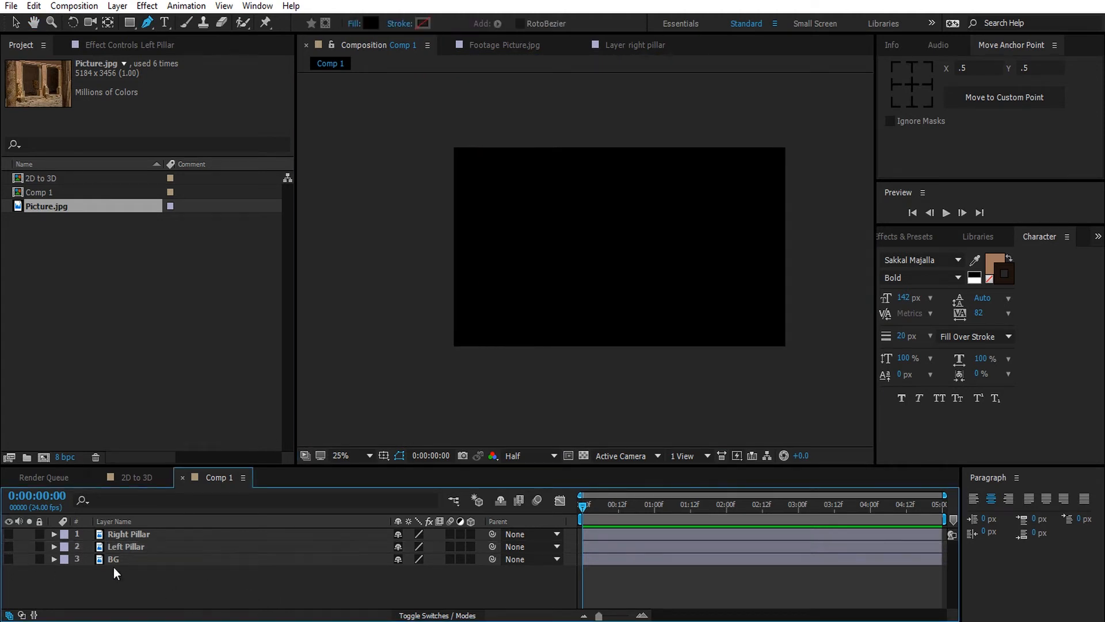
# Step: Show BG and copy Right Pillar's Mask 1 onto the BG layer
pyautogui.click(114, 559)
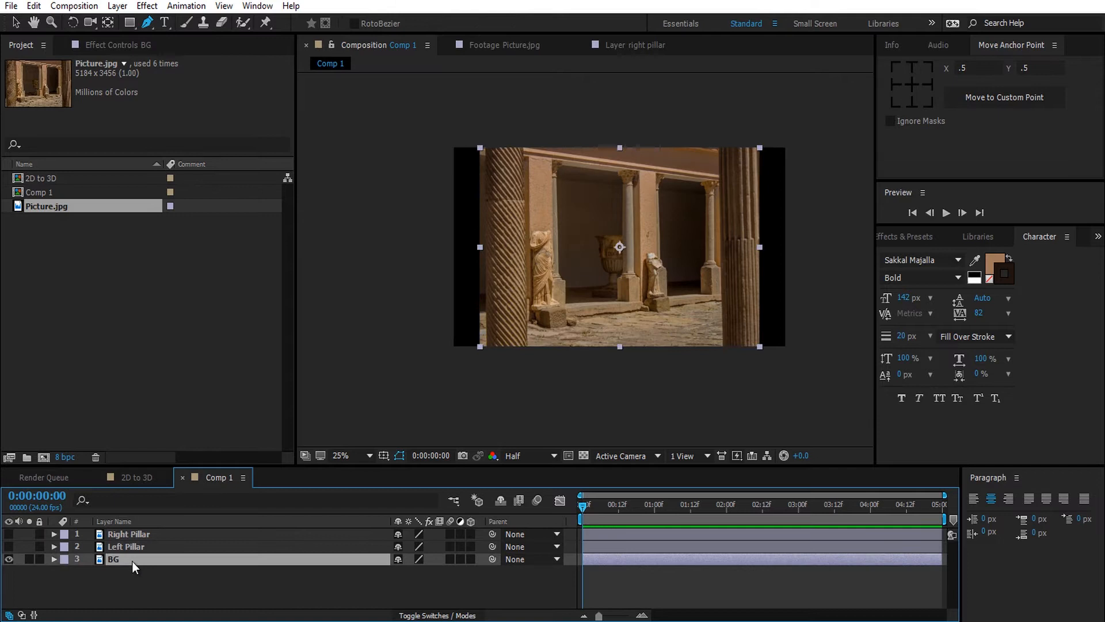
pyautogui.click(128, 533)
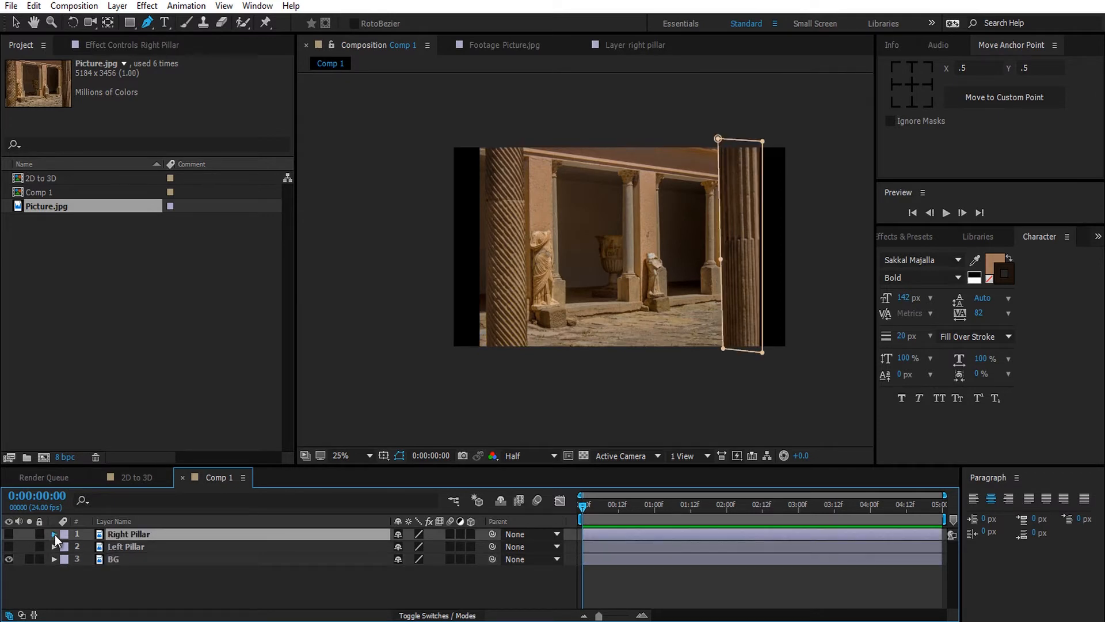
pyautogui.click(54, 533)
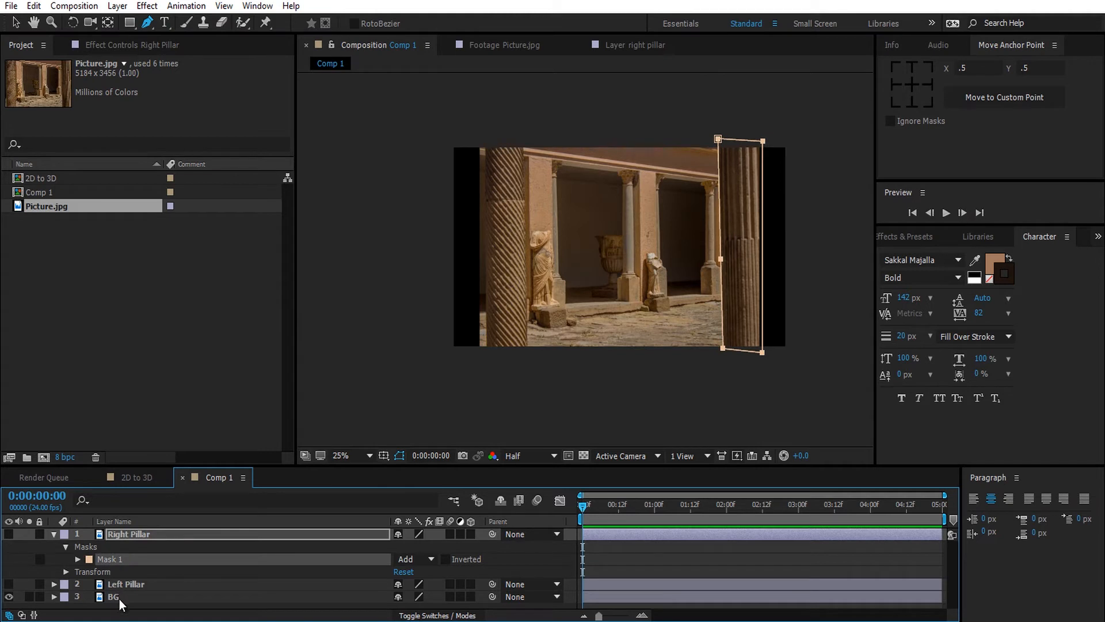
pyautogui.click(114, 596)
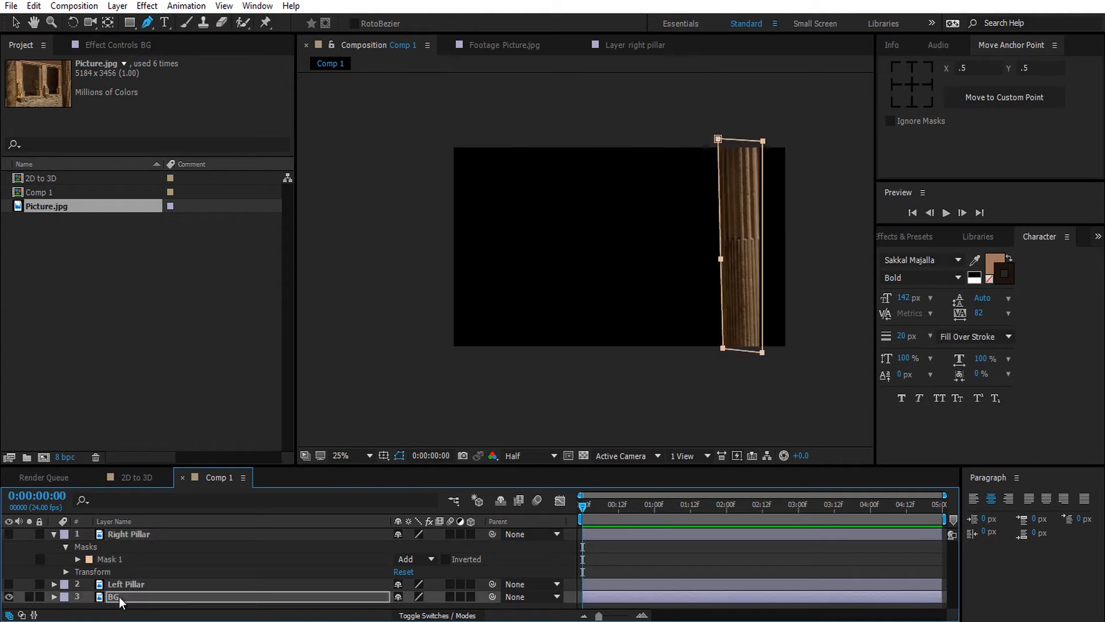
# Step: Copy Left Pillar's Mask 1 onto BG so only the two pillars show
pyautogui.click(125, 583)
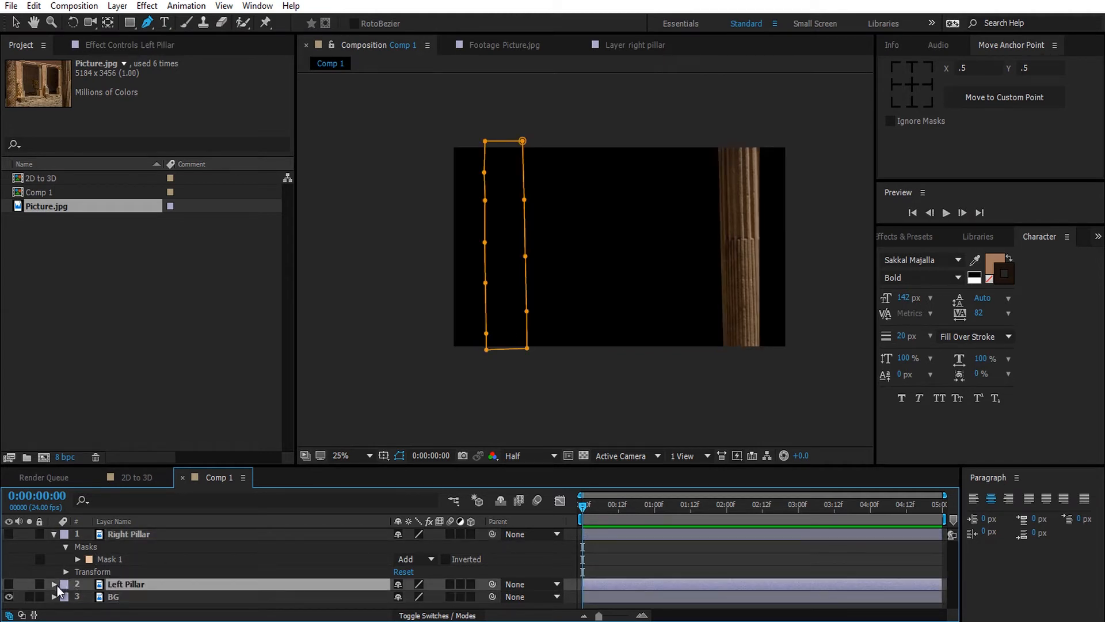
pyautogui.click(55, 584)
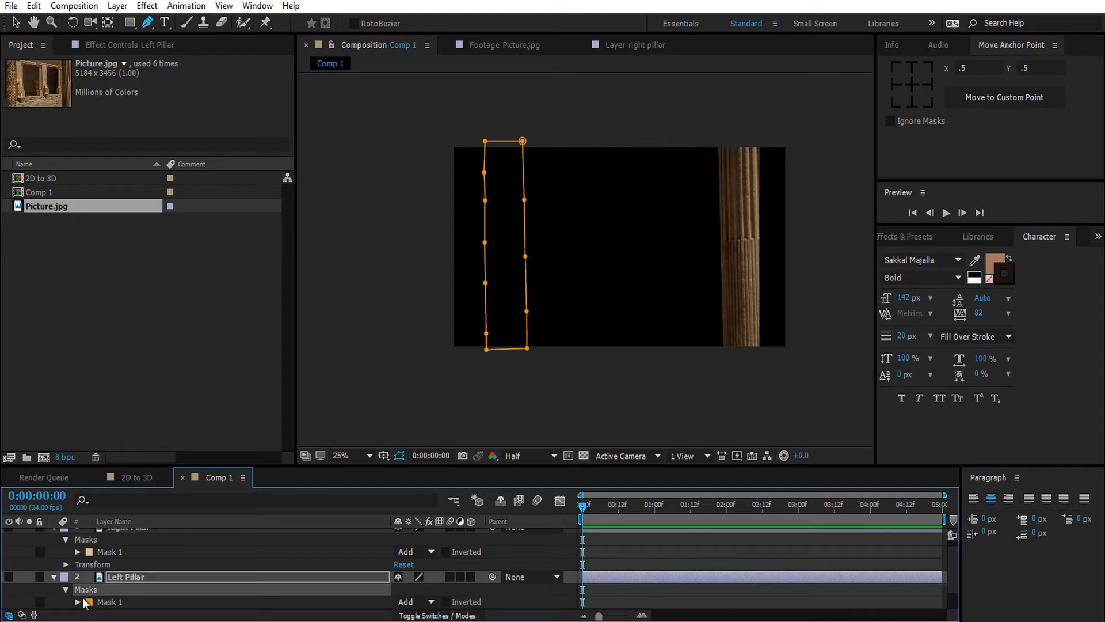
pyautogui.moveTo(159, 593)
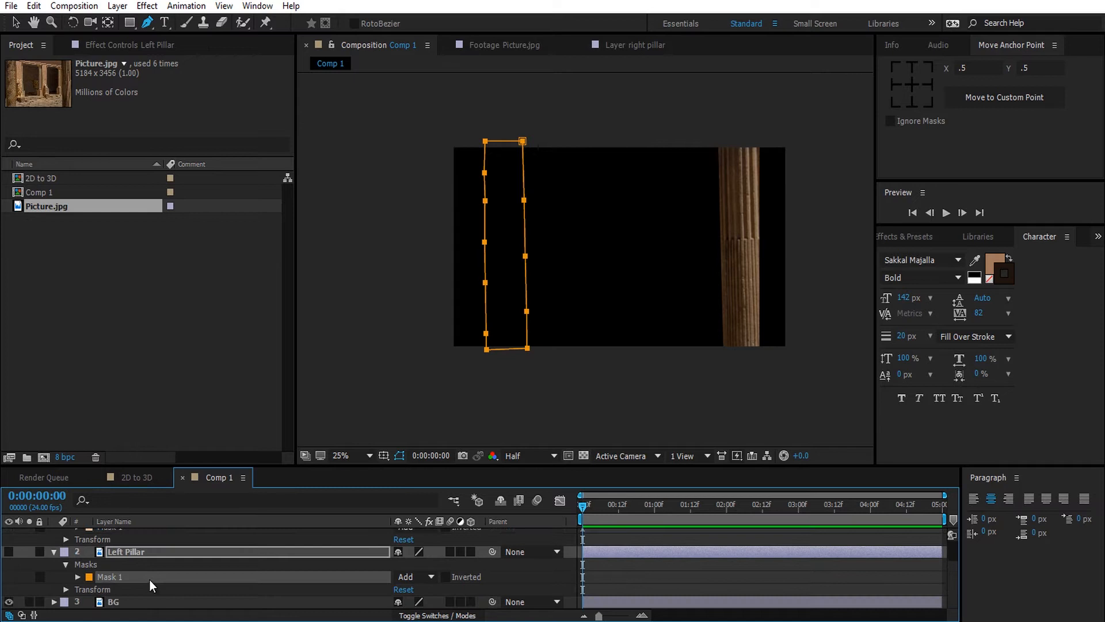
pyautogui.click(113, 601)
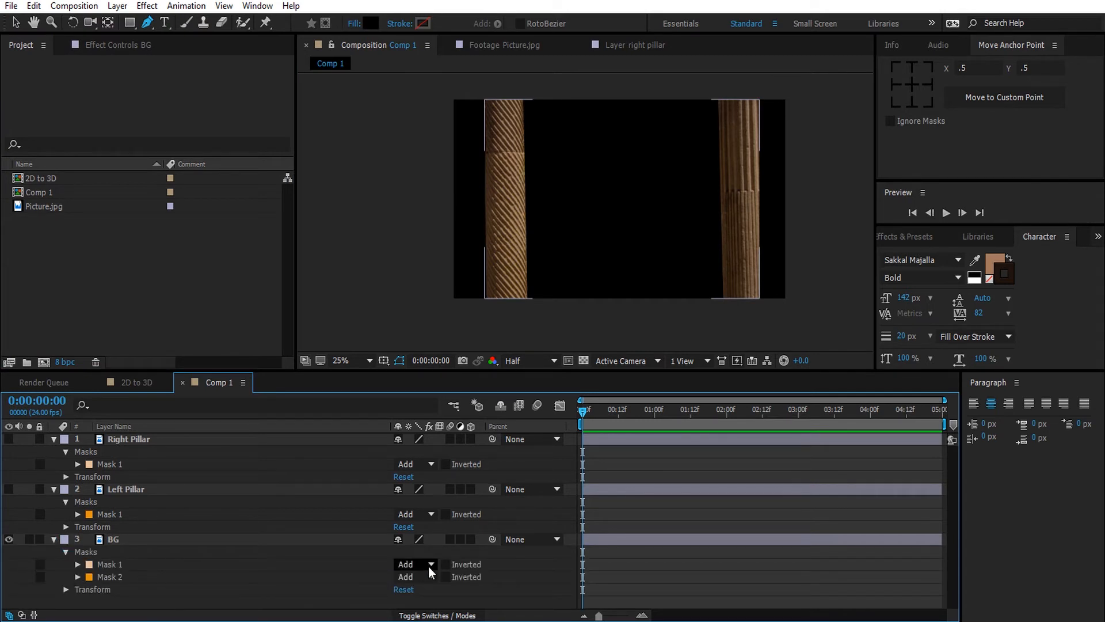
# Step: Set BG's masks to Subtract and make all three layers visible for the full courtyard
pyautogui.click(414, 564)
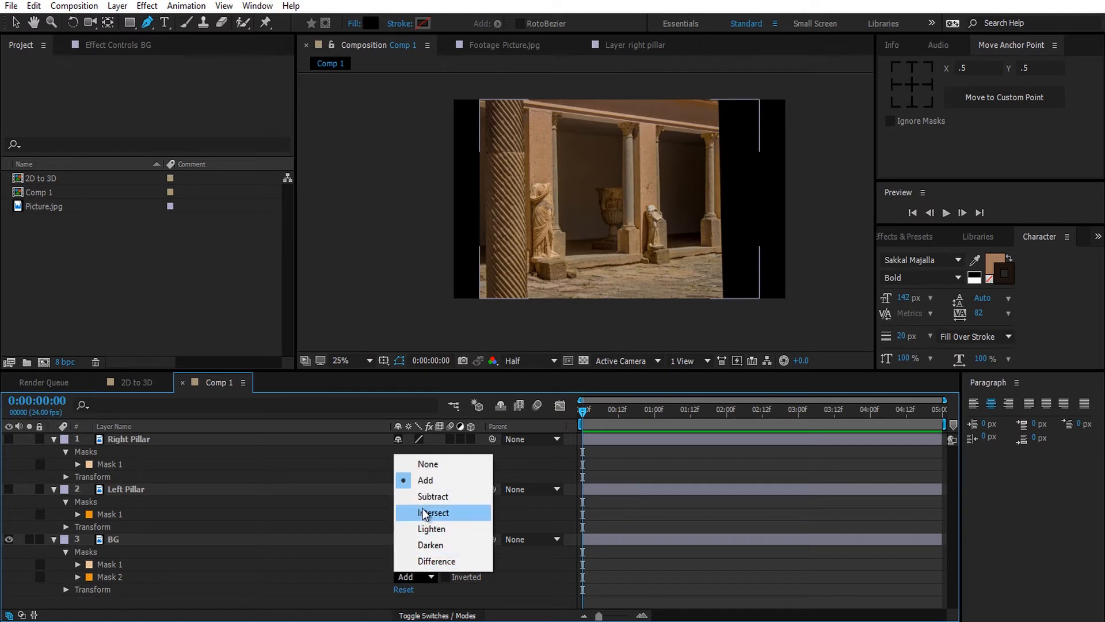
pyautogui.click(433, 496)
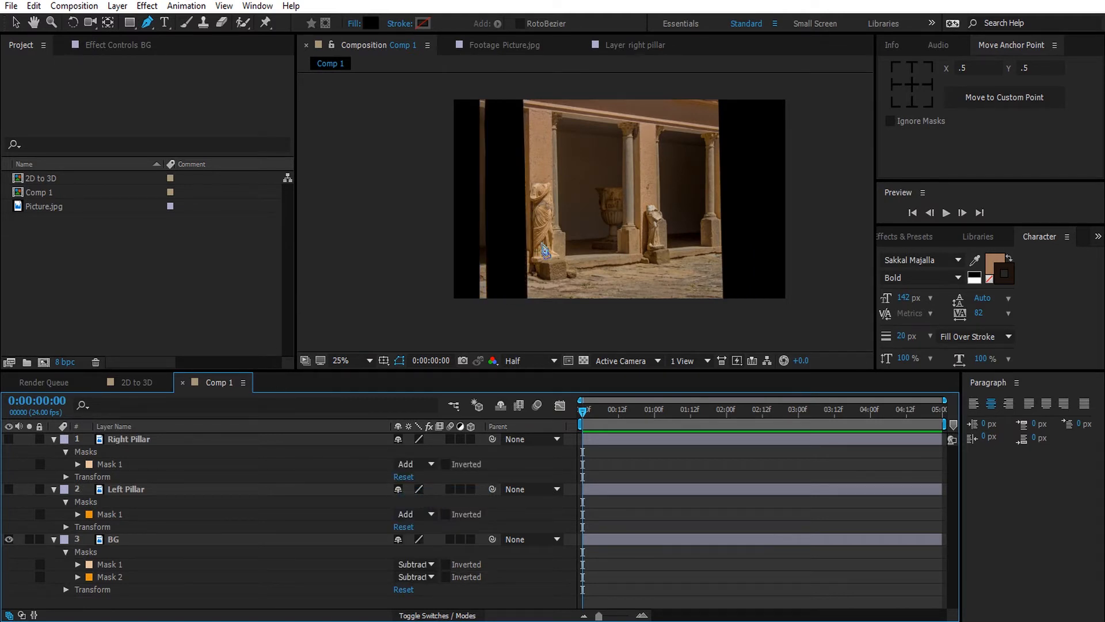
pyautogui.click(113, 539)
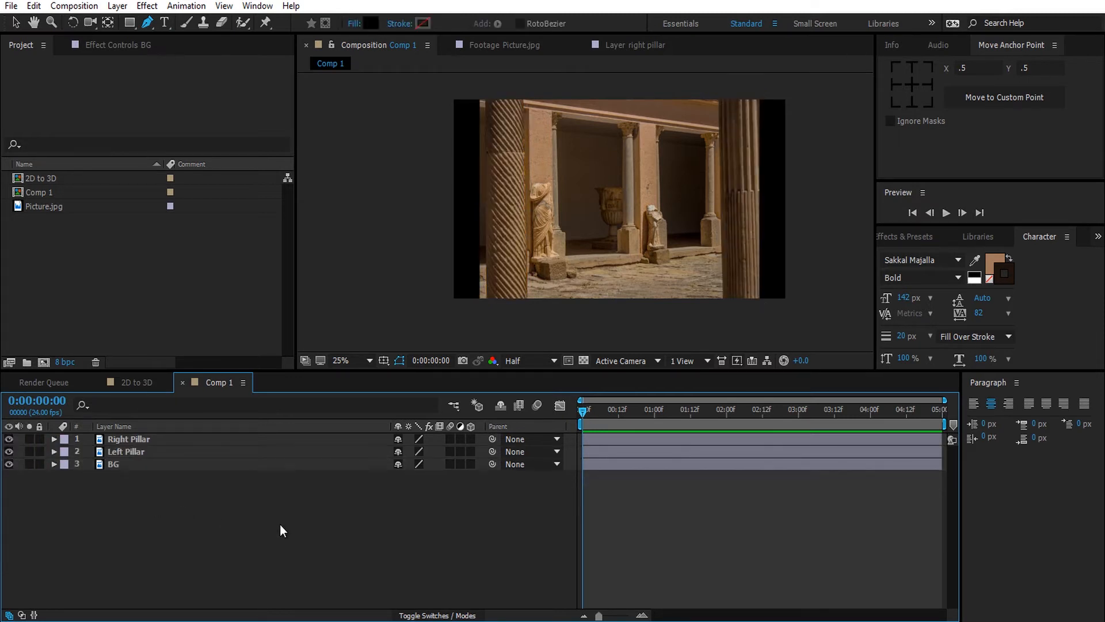
# Step: Make Right Pillar, Left Pillar and BG 3D layers via the 3D Layer switch
pyautogui.click(129, 438)
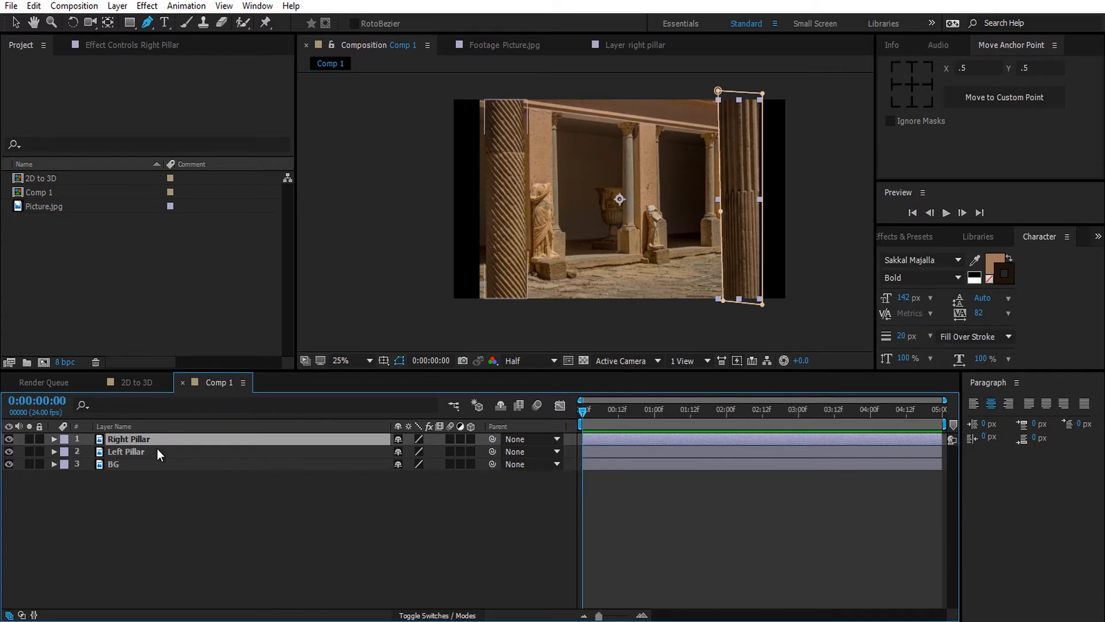
pyautogui.click(113, 464)
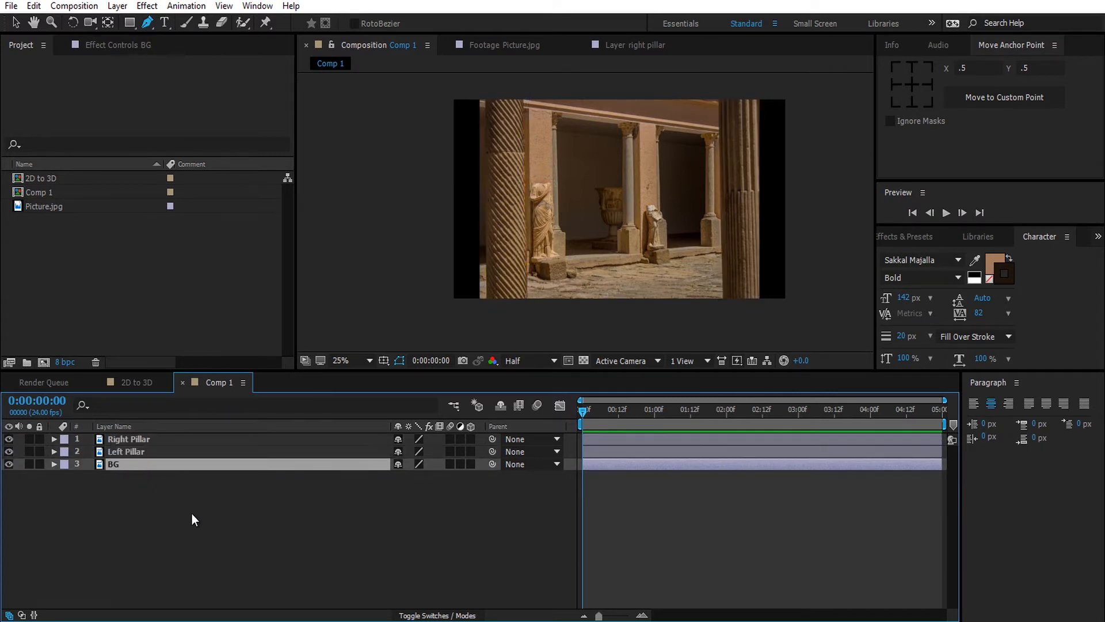
pyautogui.click(148, 23)
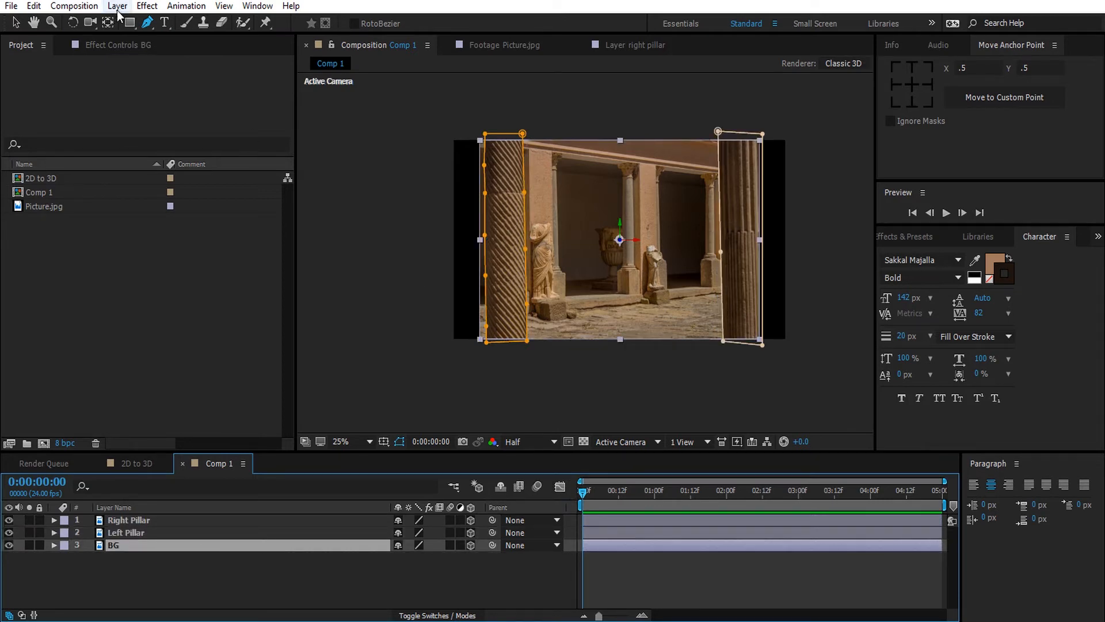
pyautogui.click(118, 6)
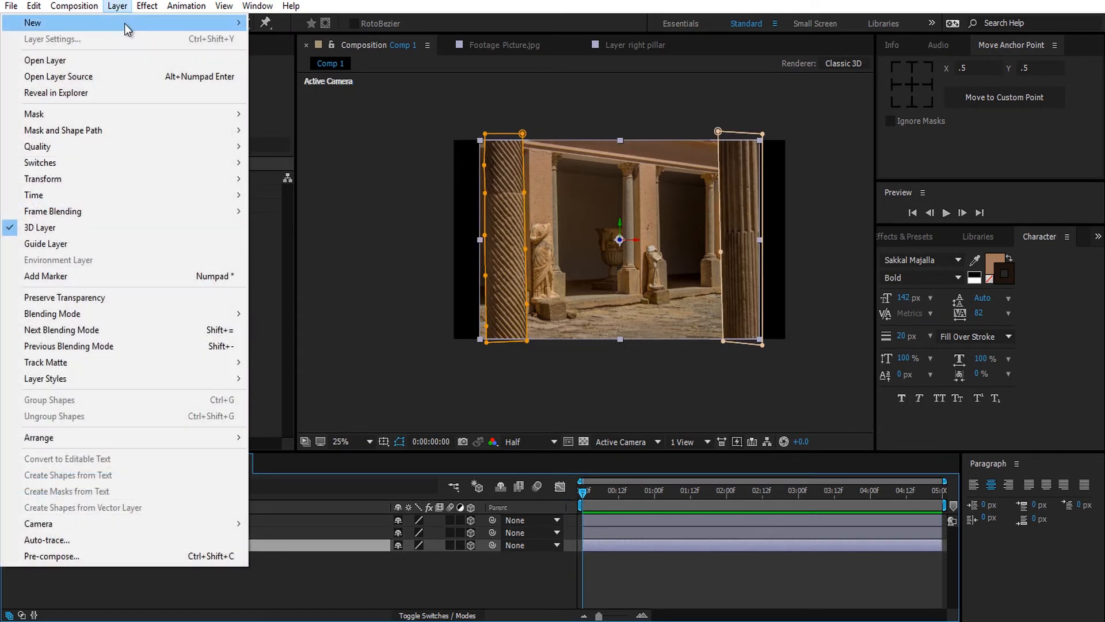
# Step: Add a 50mm two-node camera named Camera 1 at the top of the layer stack
pyautogui.click(38, 523)
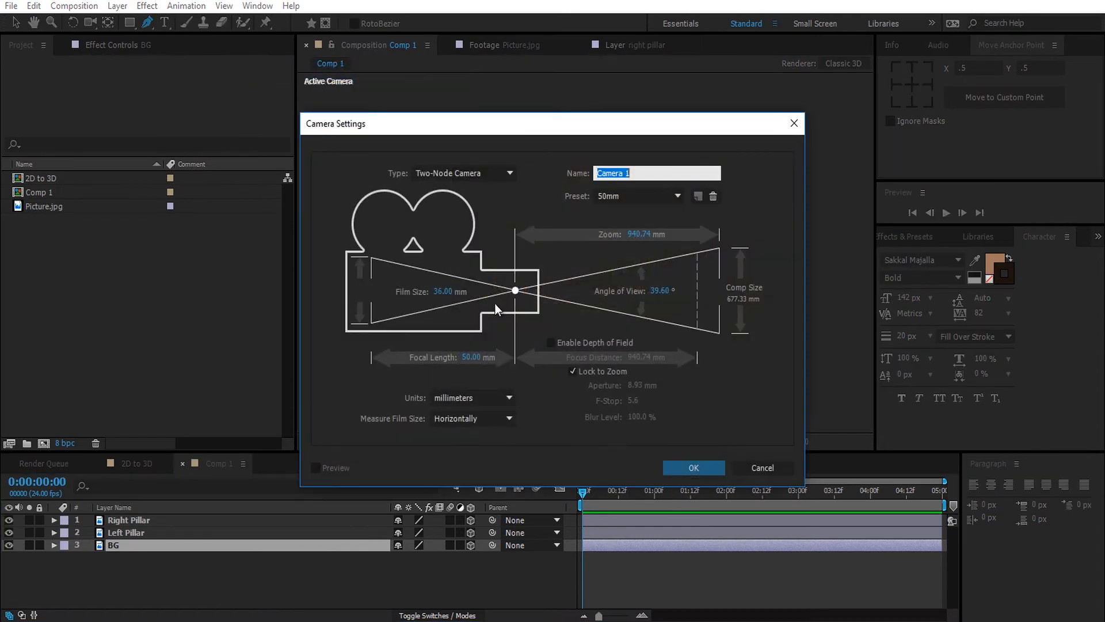
pyautogui.moveTo(520, 312)
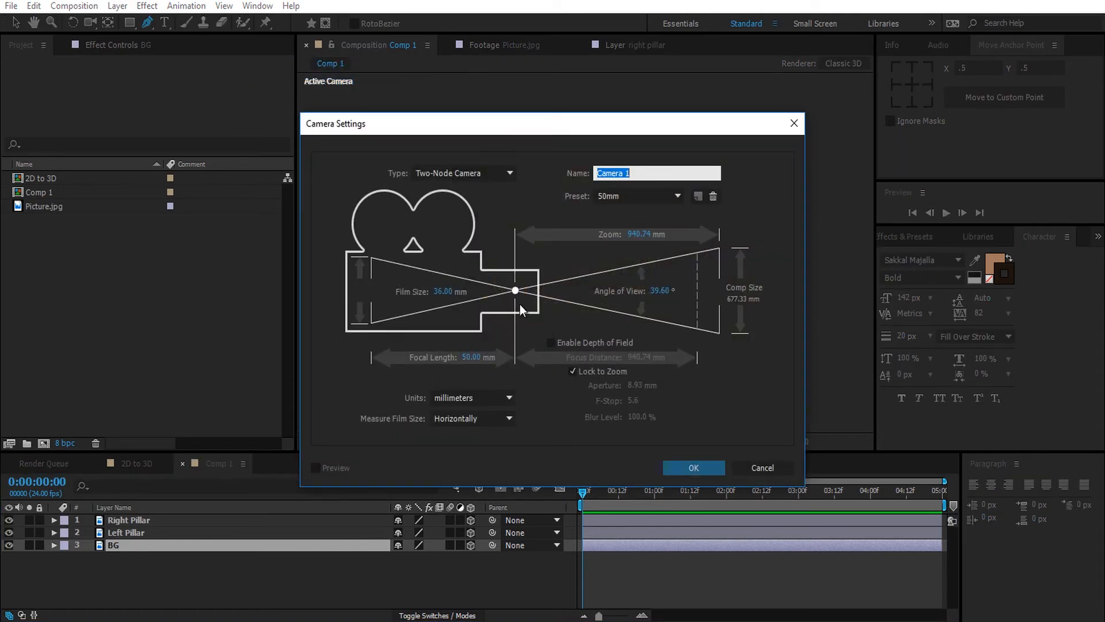
pyautogui.click(692, 468)
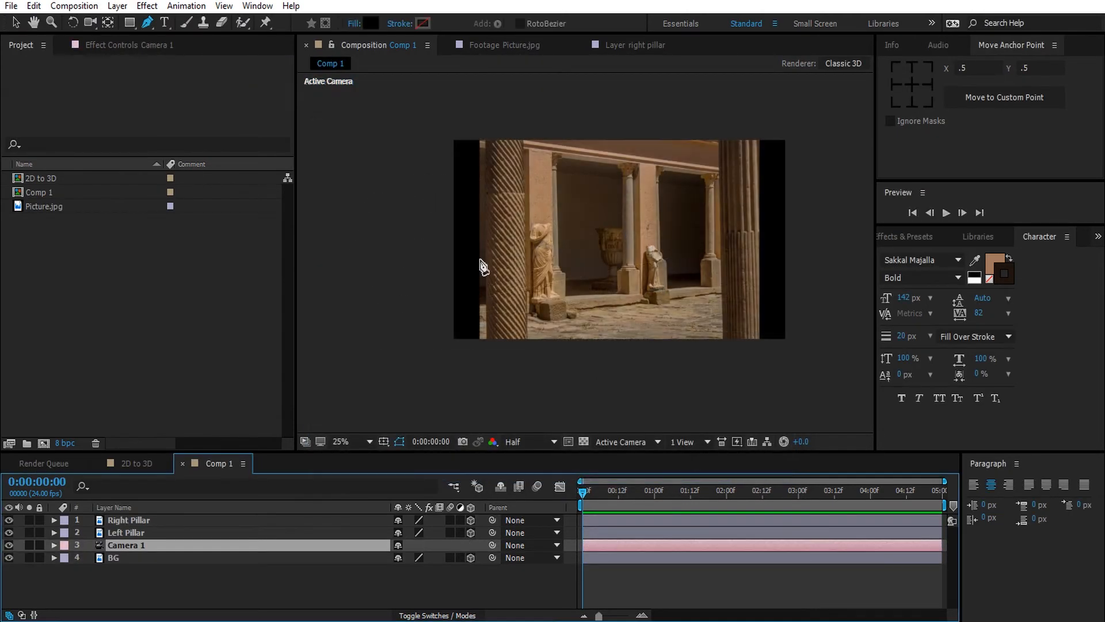
pyautogui.click(623, 441)
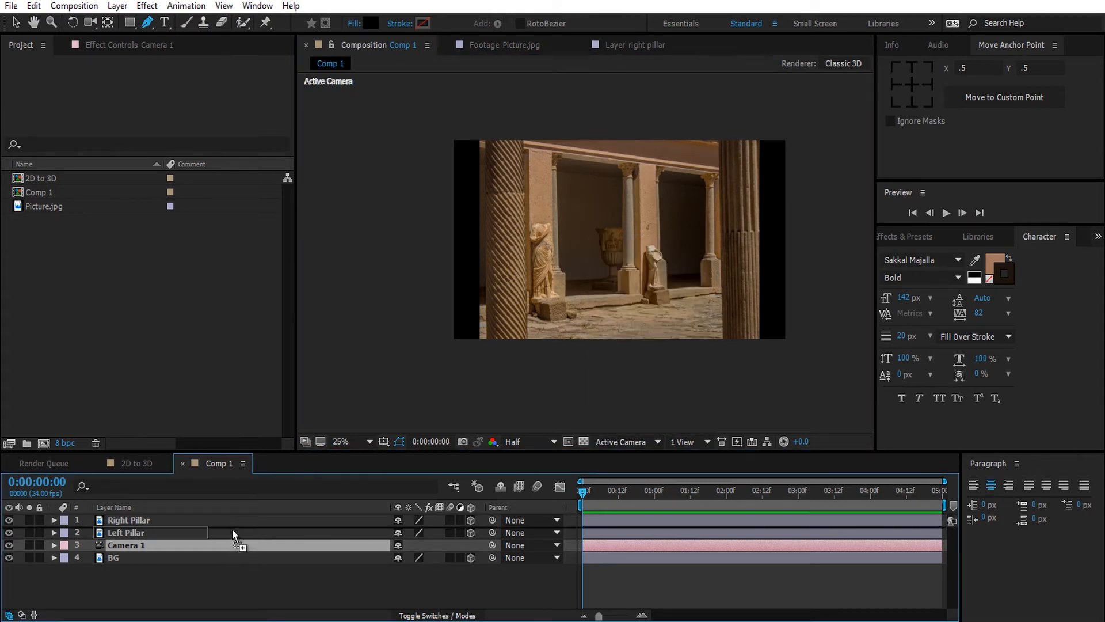
pyautogui.click(623, 441)
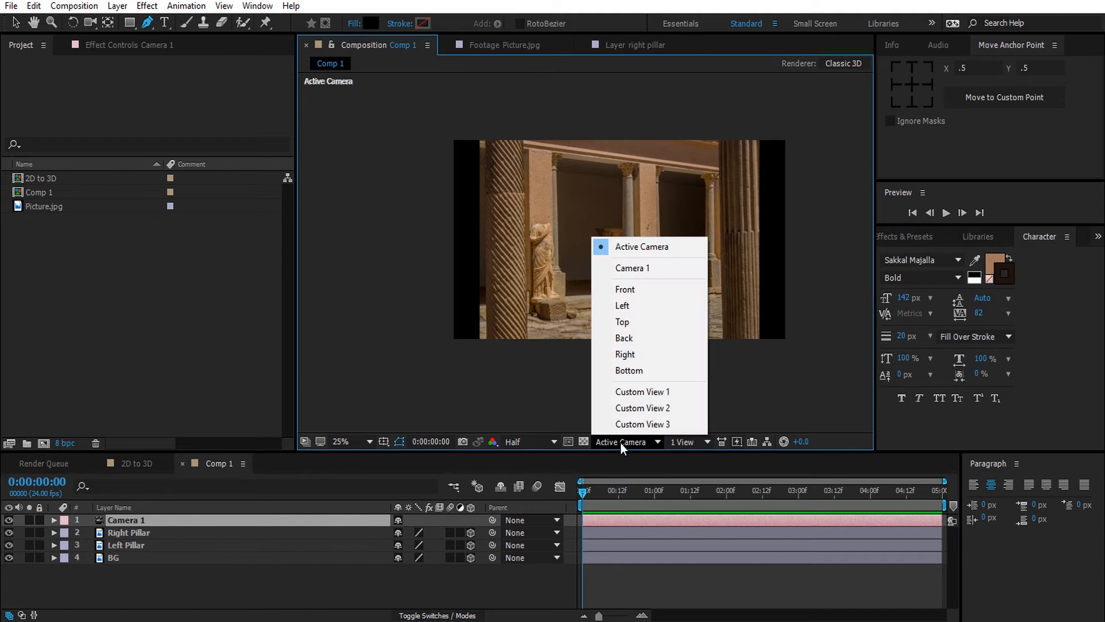
# Step: View the layers from Custom View 1 to see the pillars and camera separated in 3D space
pyautogui.click(642, 391)
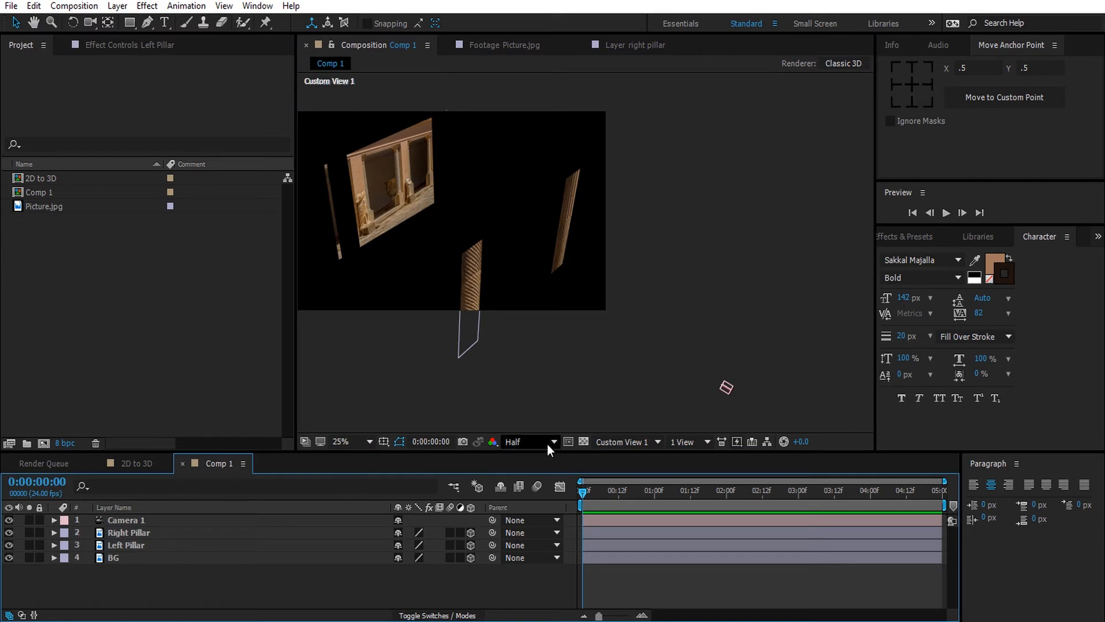
pyautogui.click(623, 441)
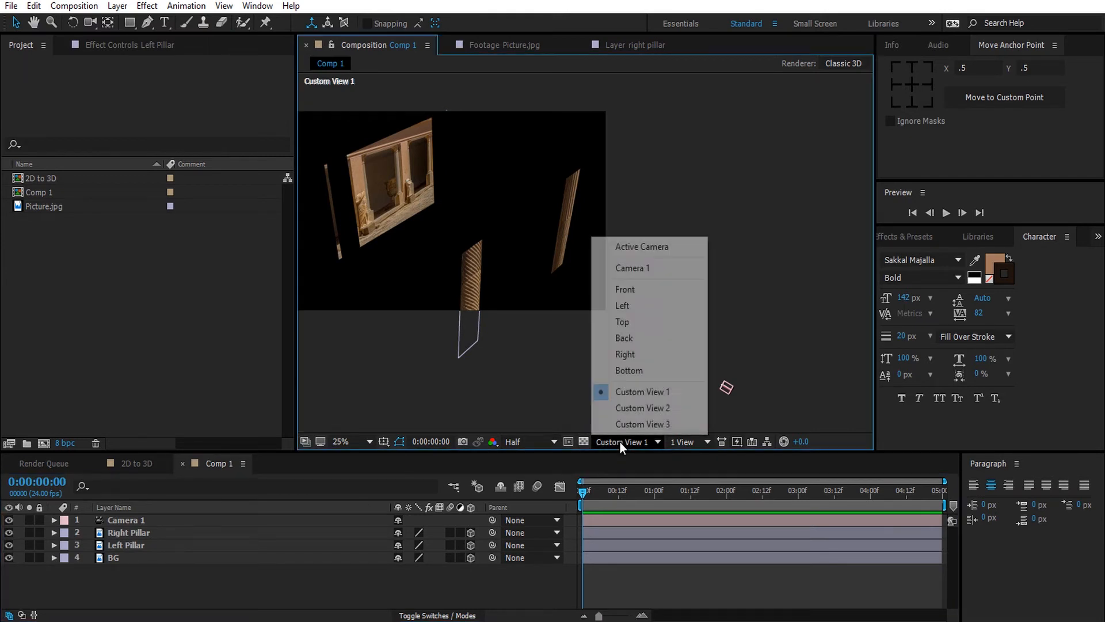
pyautogui.moveTo(647, 246)
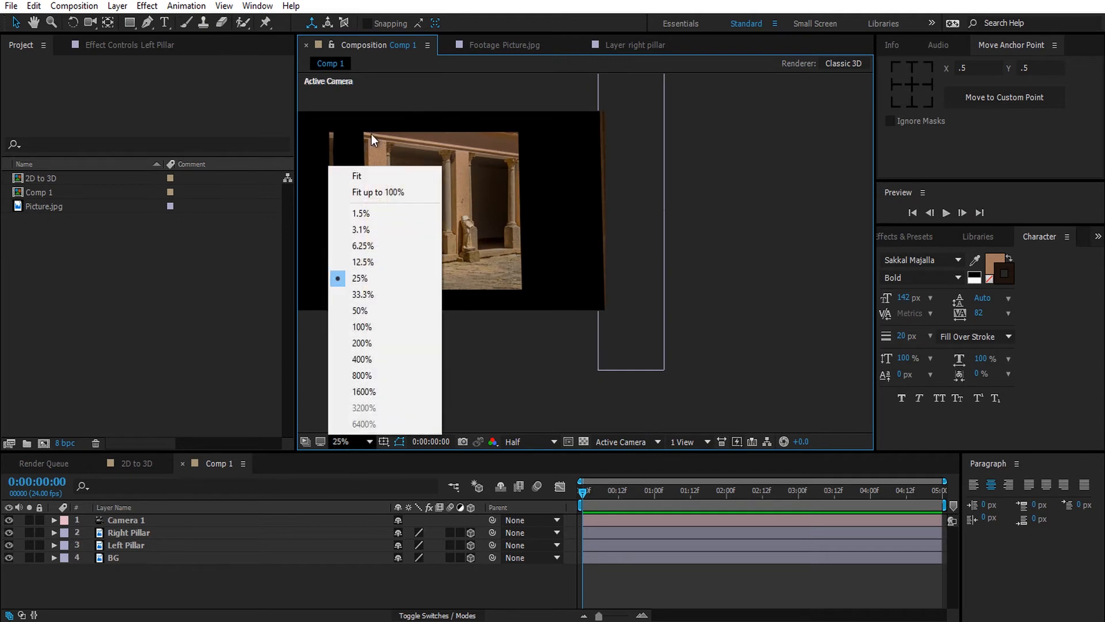
# Step: Fit the viewer, then scale both pillars to 24.3% and BG to 50.3% so the courtyard fills the frame
pyautogui.click(378, 192)
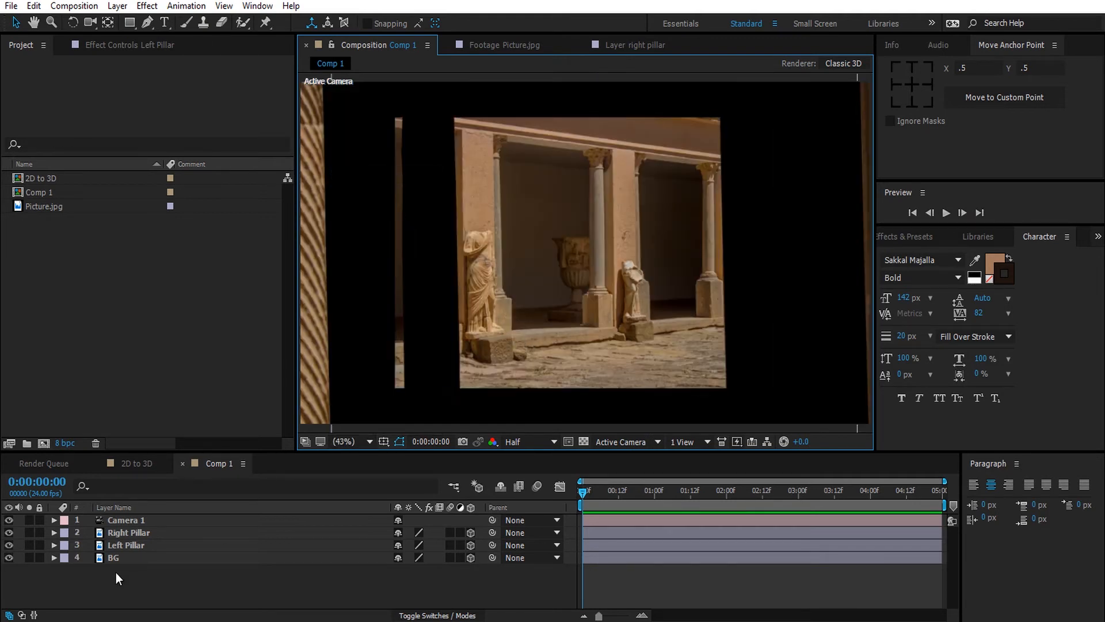
pyautogui.click(126, 544)
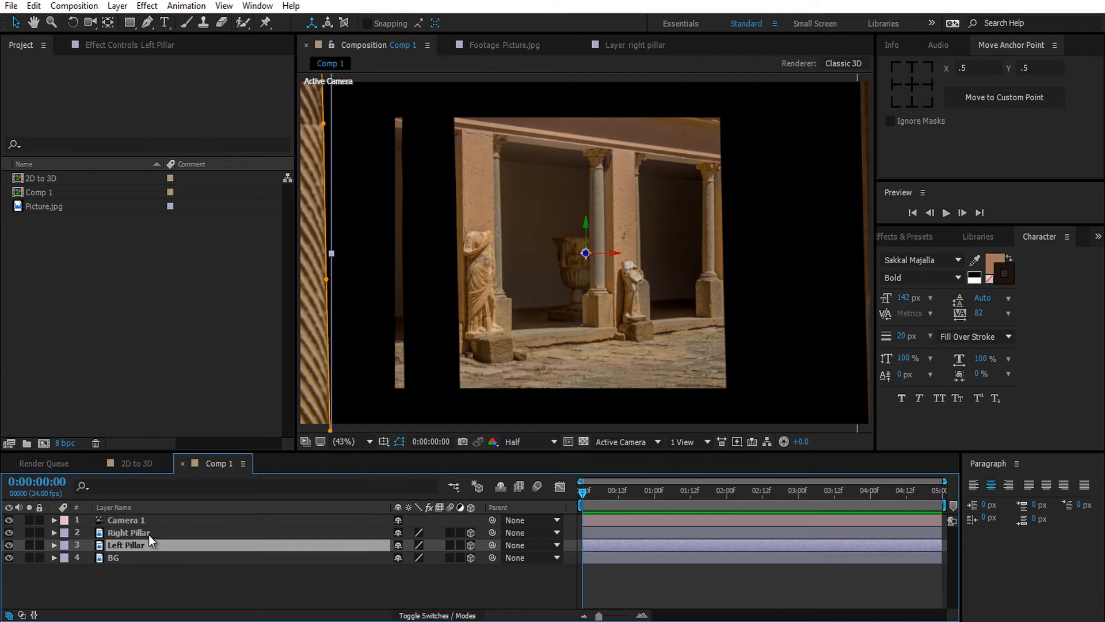
pyautogui.click(352, 441)
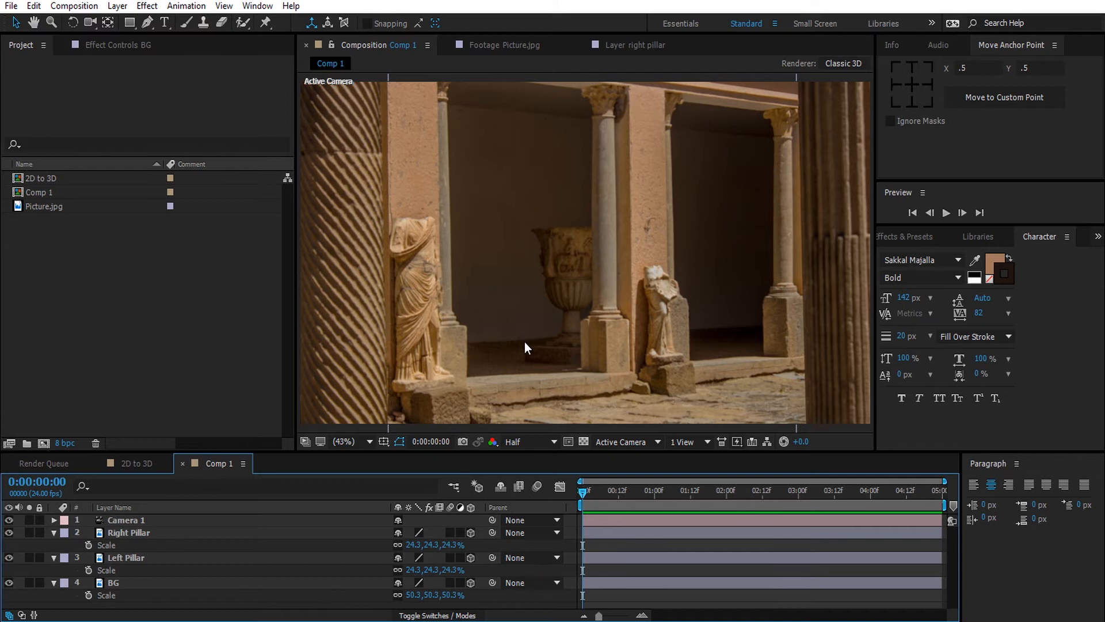
pyautogui.click(129, 532)
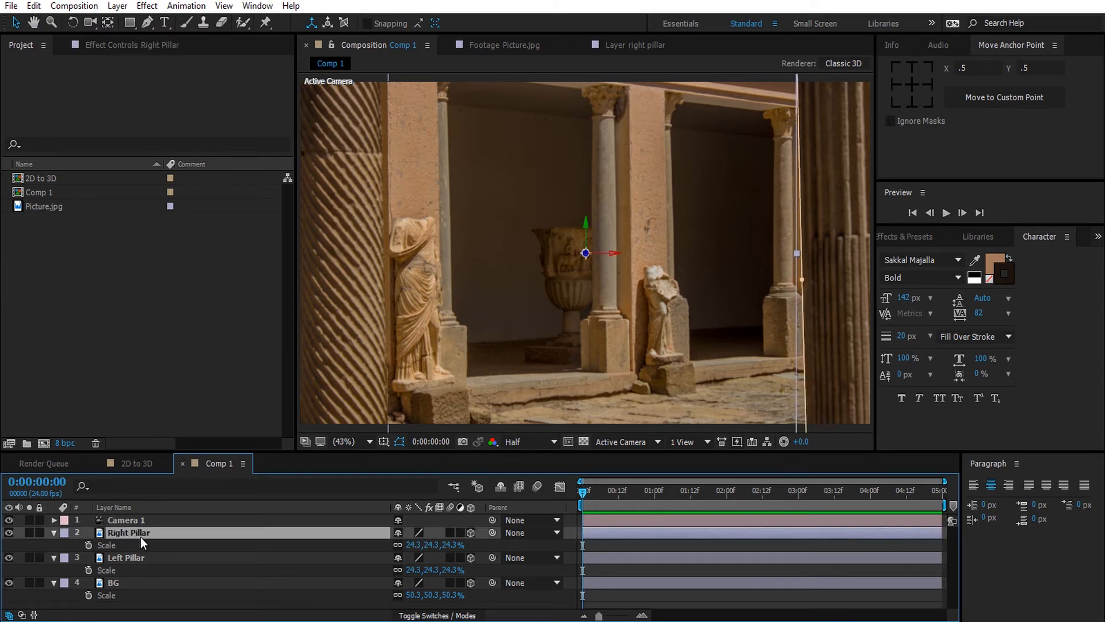
pyautogui.click(53, 532)
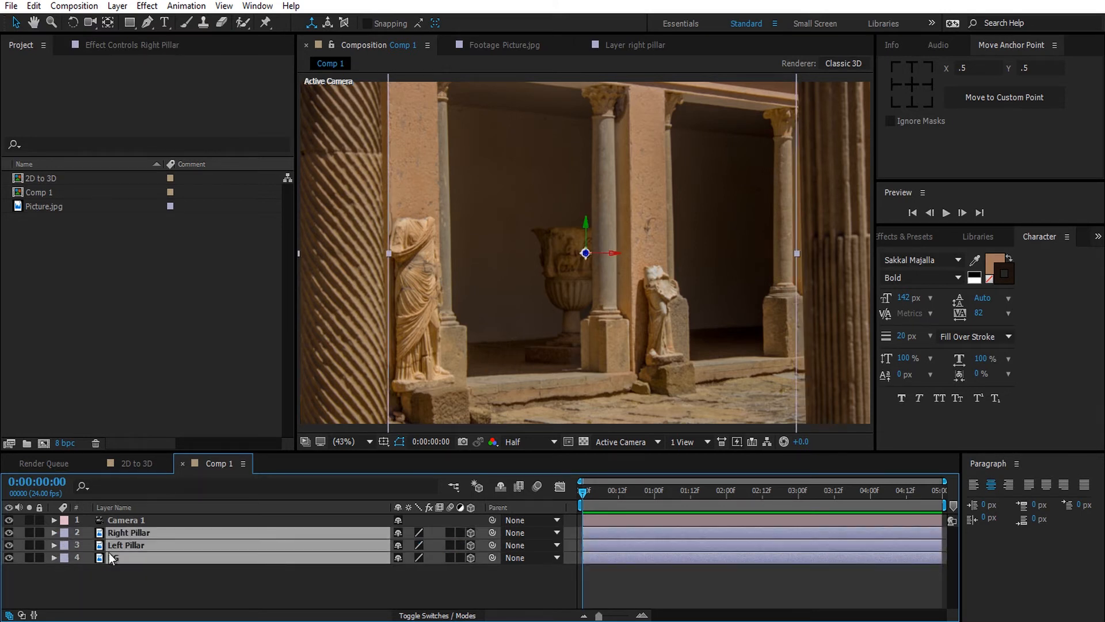
pyautogui.click(125, 519)
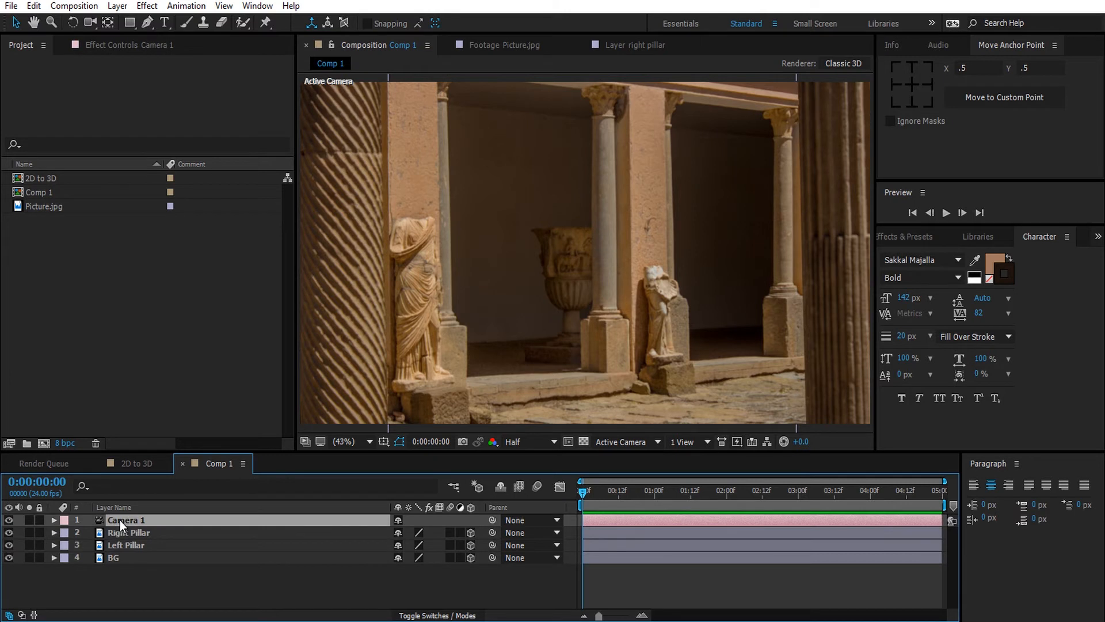
# Step: Keyframe Camera 1's Position from 0 to 2 seconds as a push-in, and rescale BG to 56.3%
pyautogui.click(54, 519)
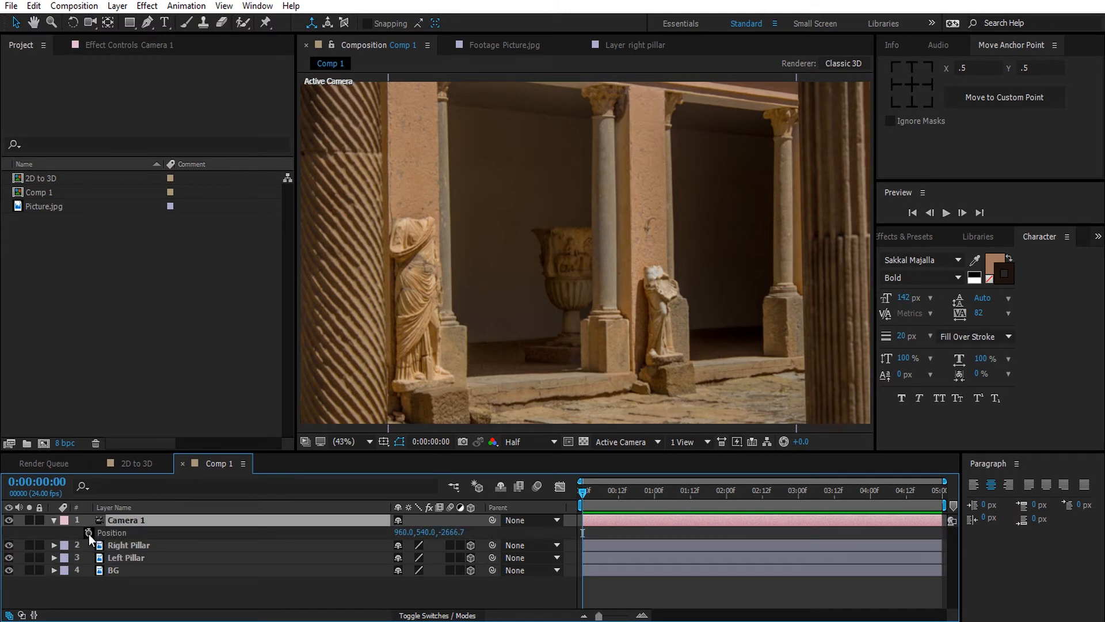
pyautogui.click(89, 532)
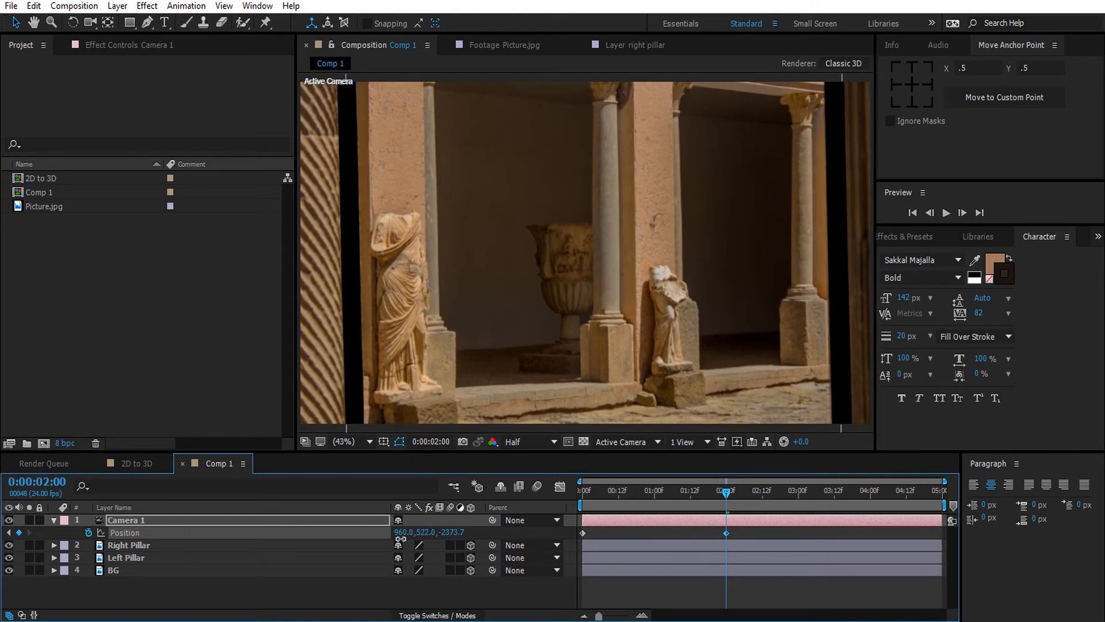
pyautogui.click(114, 570)
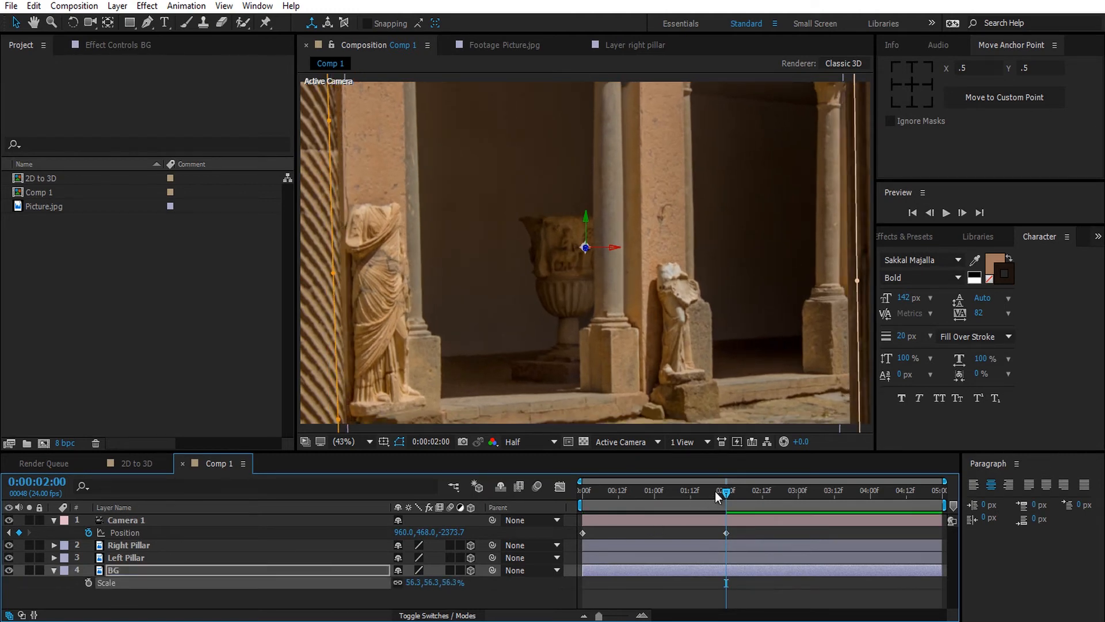
pyautogui.click(579, 490)
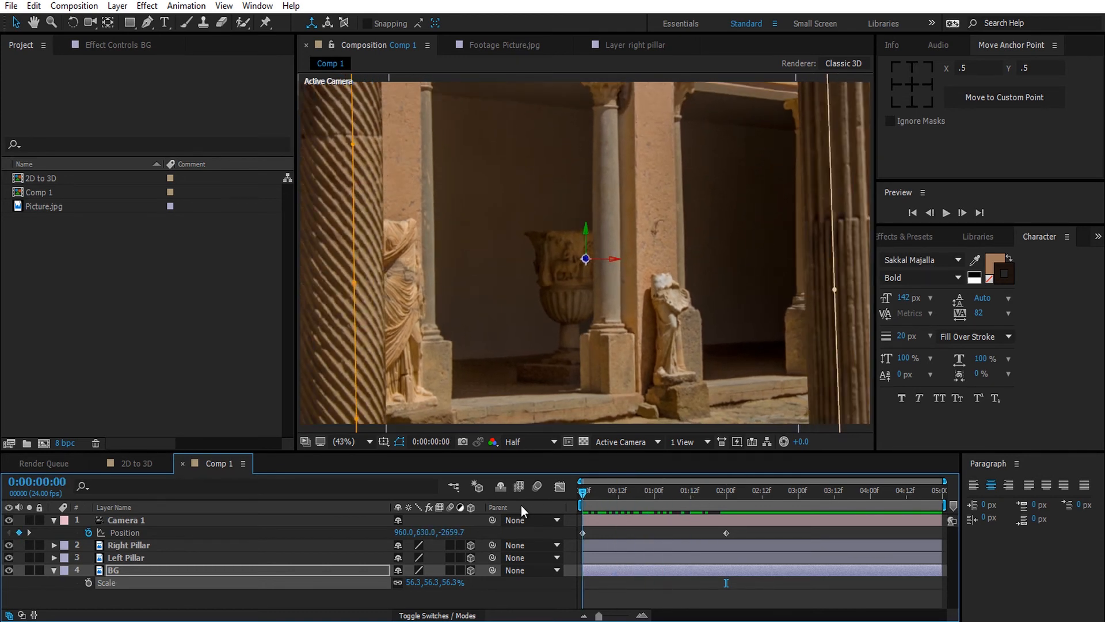
pyautogui.click(590, 491)
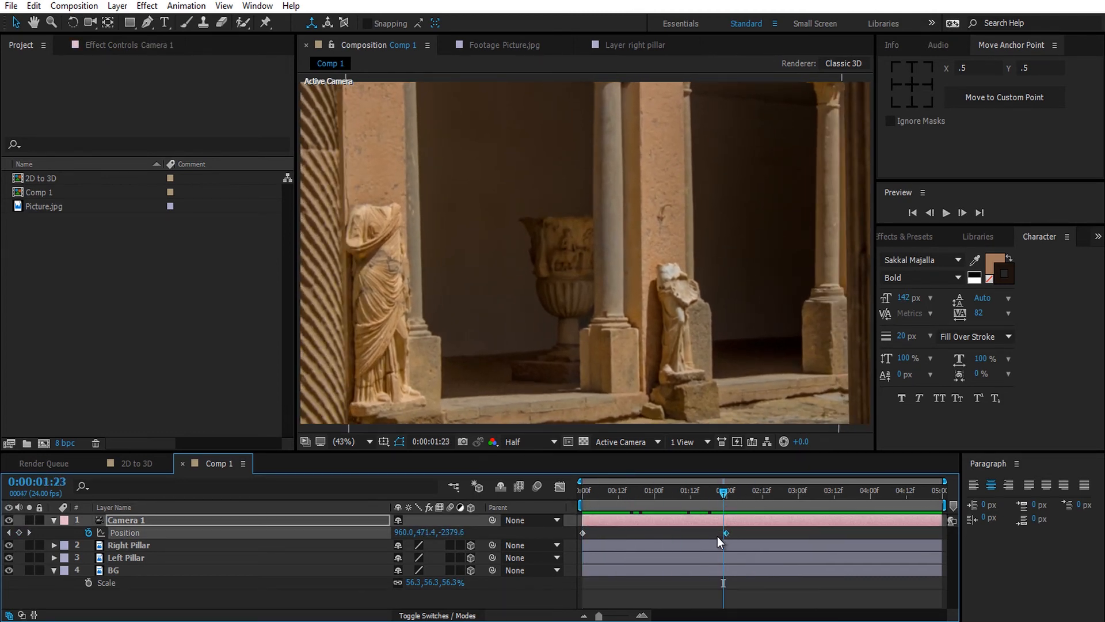
# Step: End the work area at 2 seconds and reveal Camera 1's Camera Options, Depth of Field still Off
pyautogui.rightClick(724, 533)
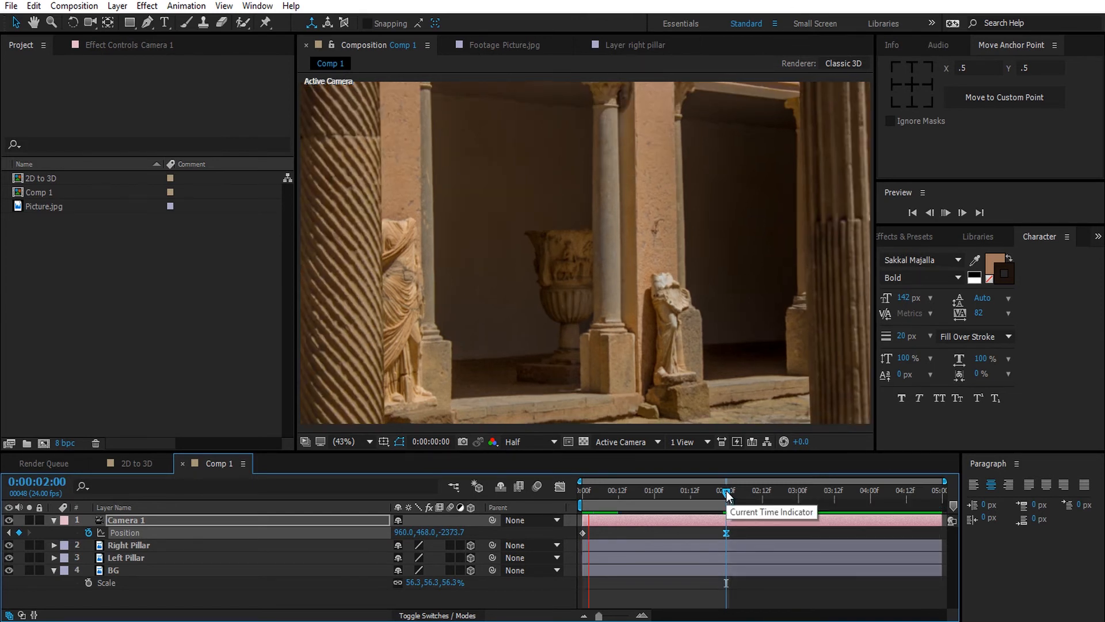
pyautogui.click(727, 490)
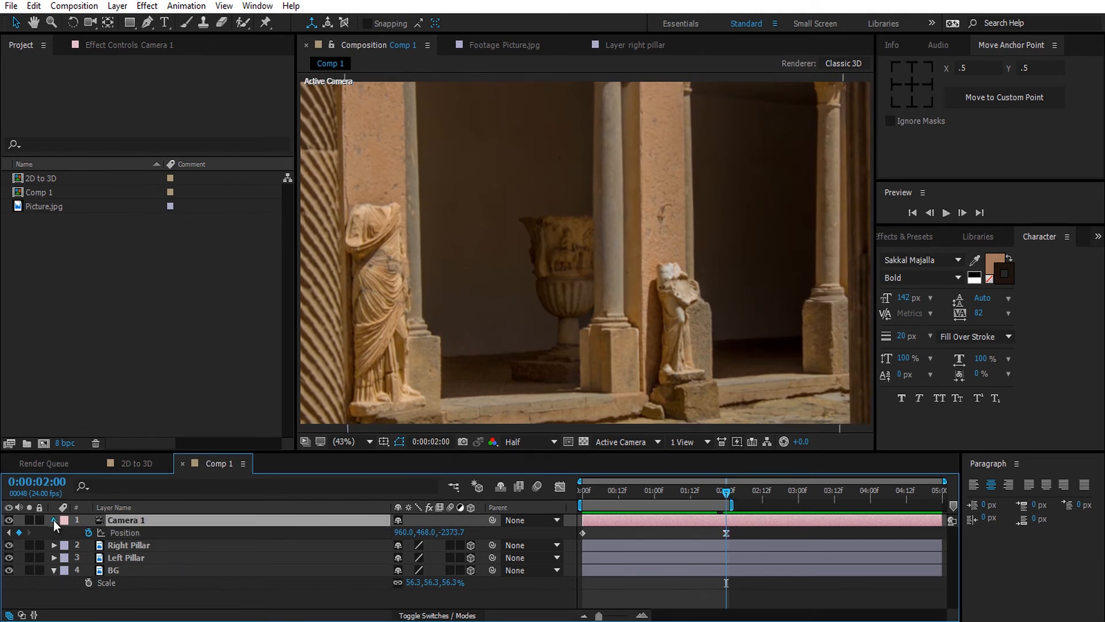
pyautogui.click(54, 520)
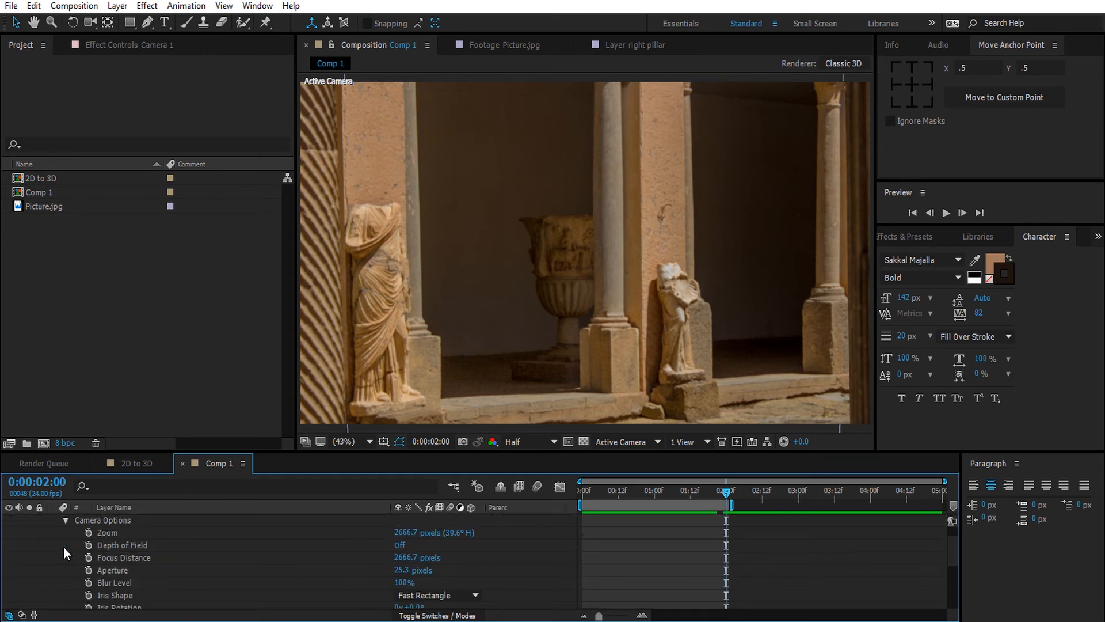
# Step: Turn Depth of Field On with Aperture 183.3 px and Focus Distance 2877.7 px, checking in Custom View and at Fit
pyautogui.click(401, 544)
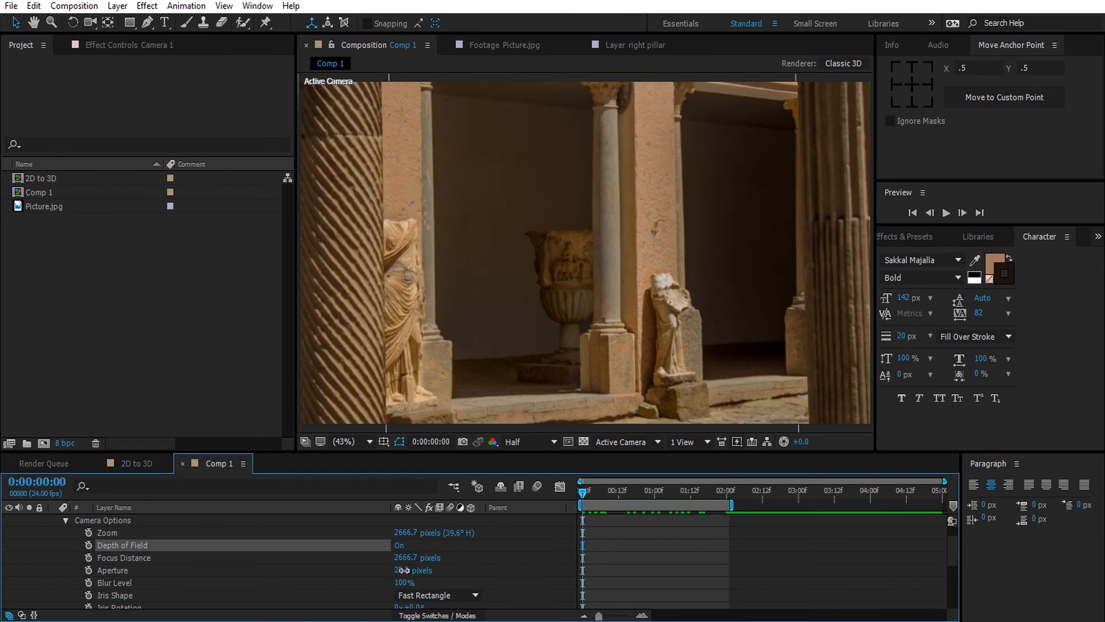
pyautogui.click(623, 441)
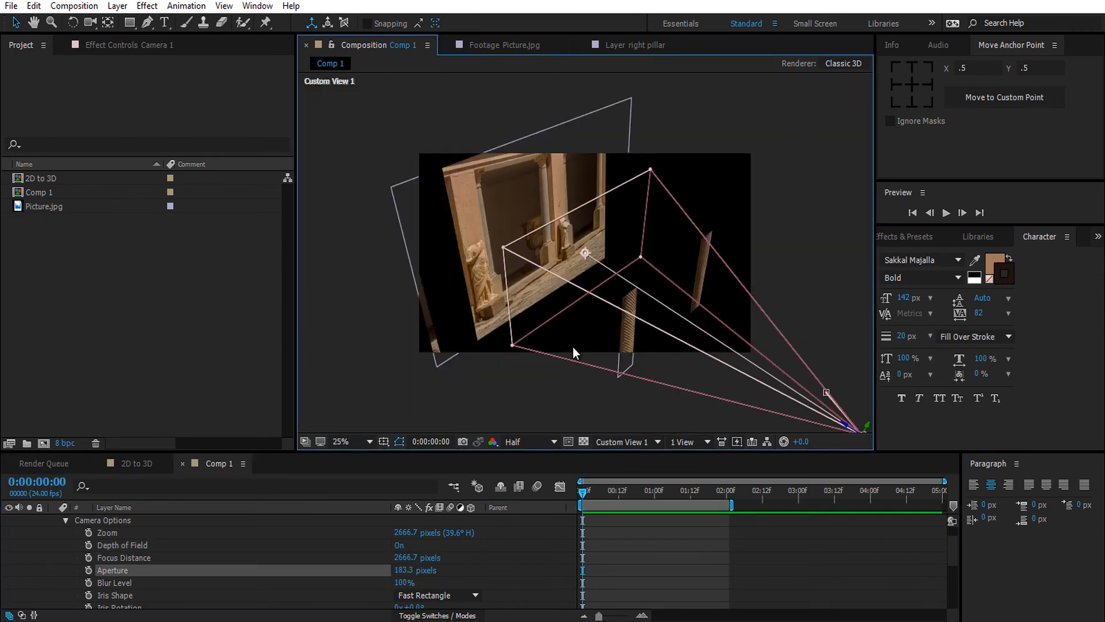
pyautogui.click(623, 441)
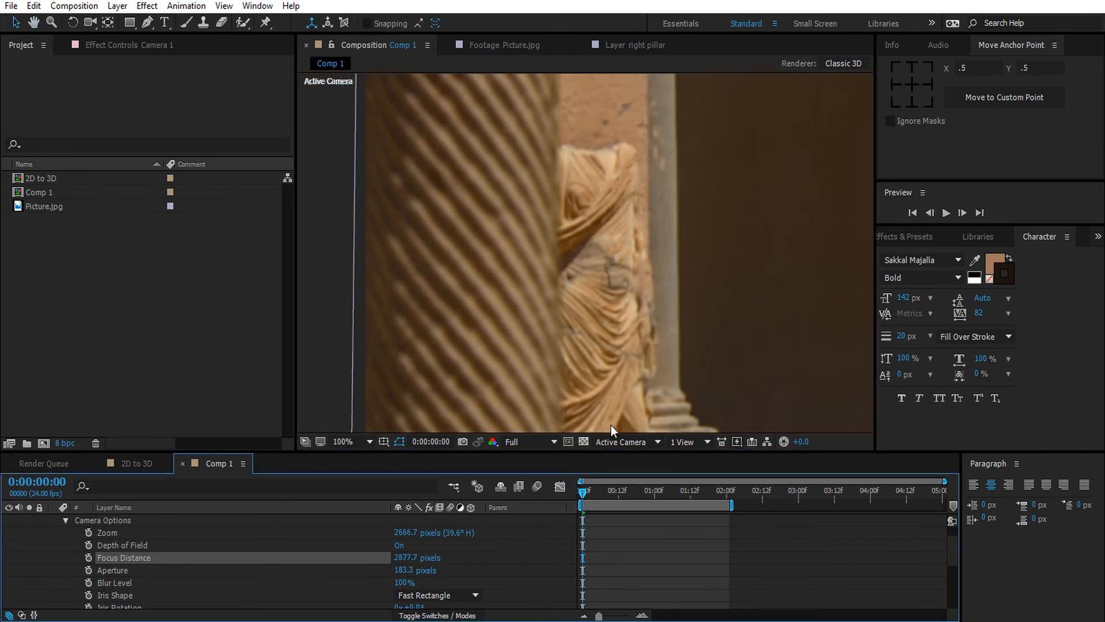
pyautogui.click(346, 441)
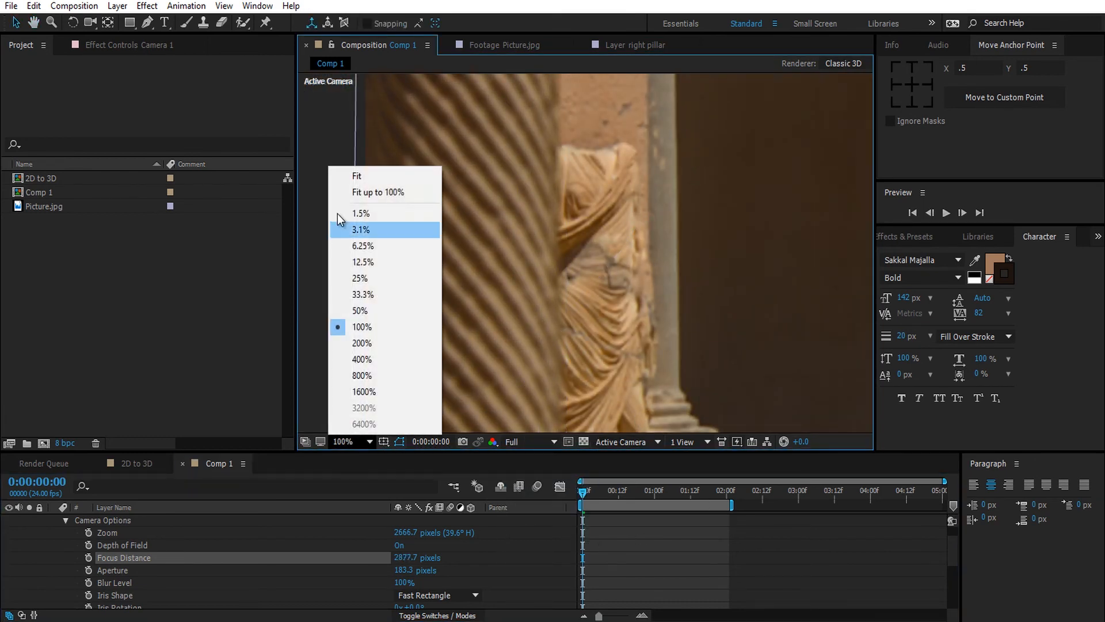
pyautogui.click(356, 175)
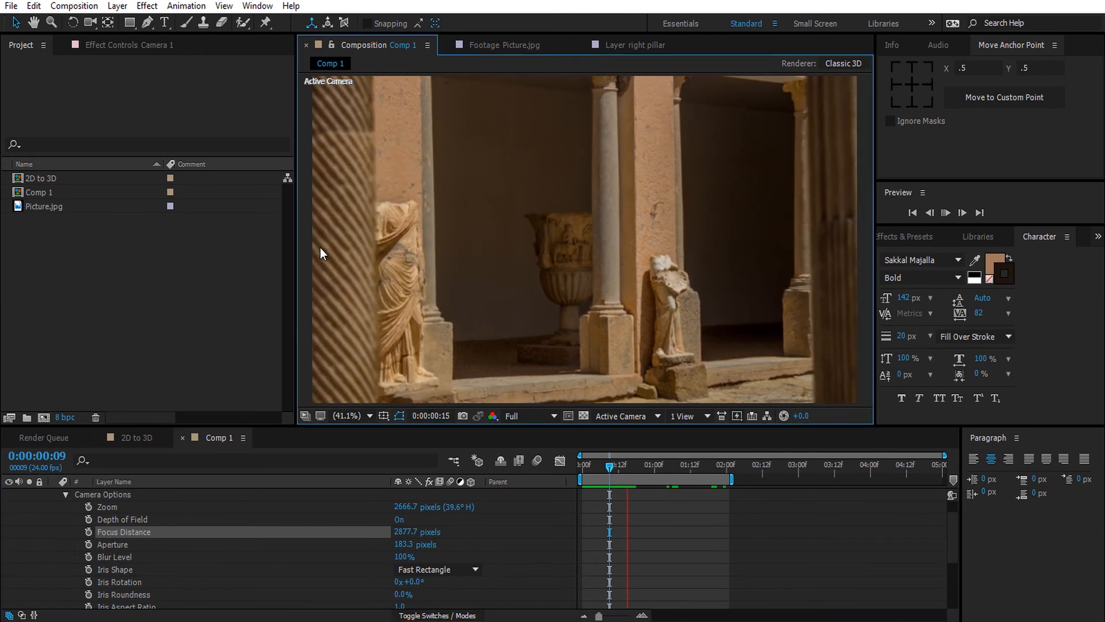
# Step: Collapse Camera 1 and RAM-preview the two-second push-in with blurred foreground pillars
pyautogui.click(945, 212)
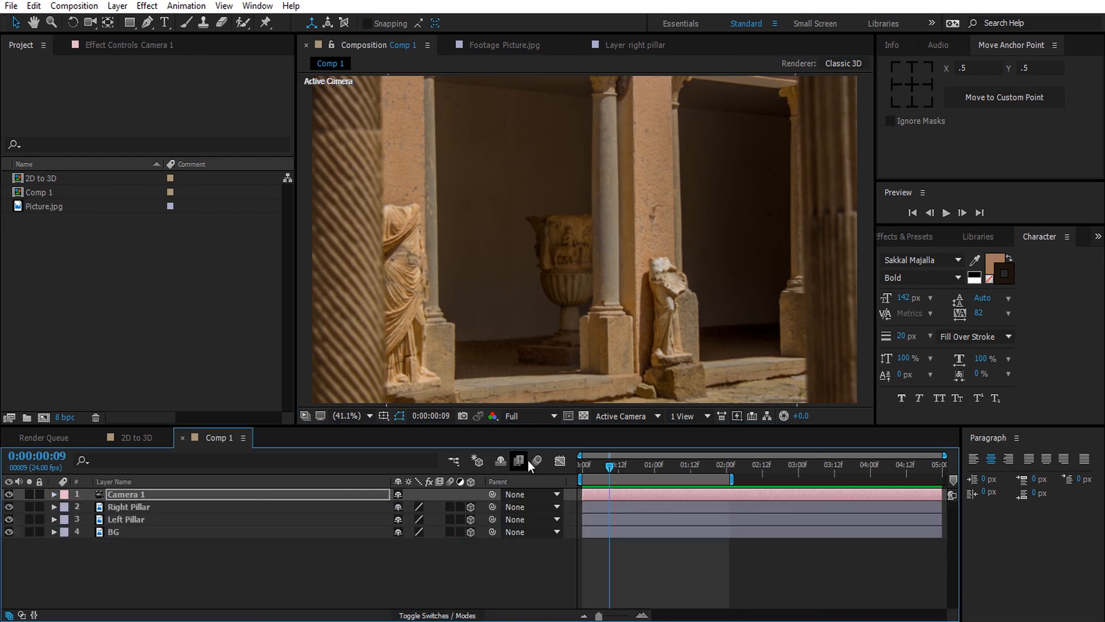
pyautogui.click(519, 460)
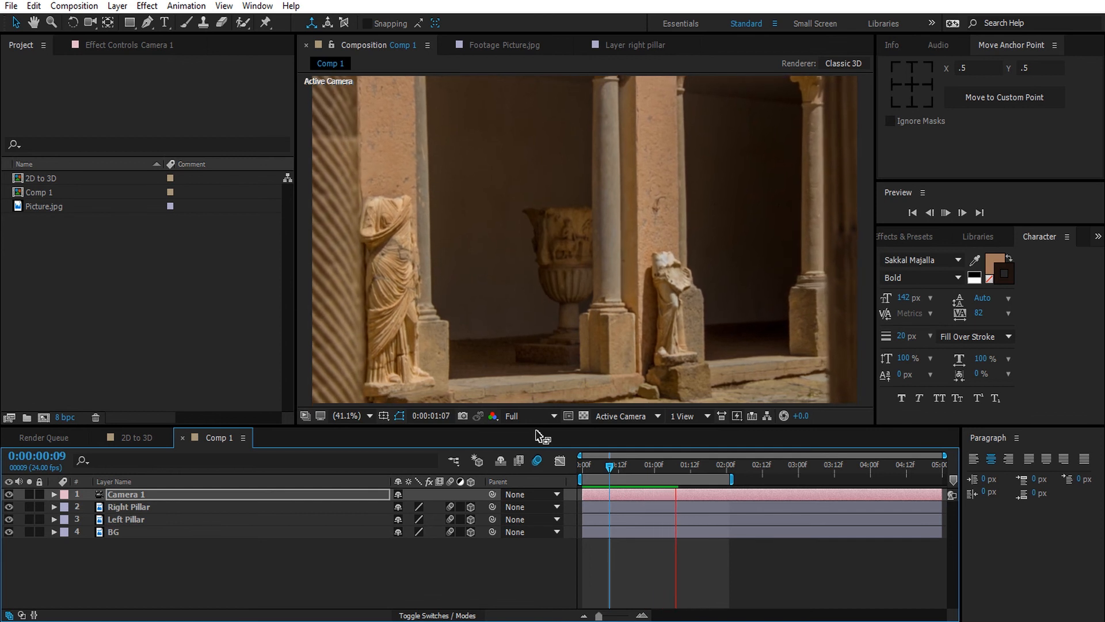
pyautogui.click(962, 212)
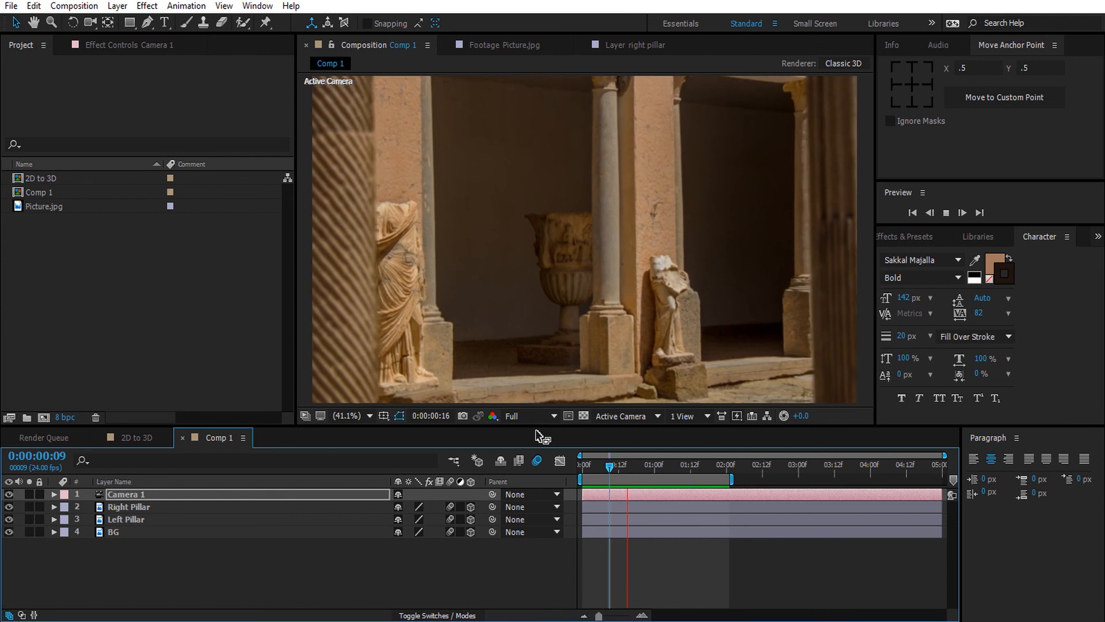
pyautogui.click(610, 464)
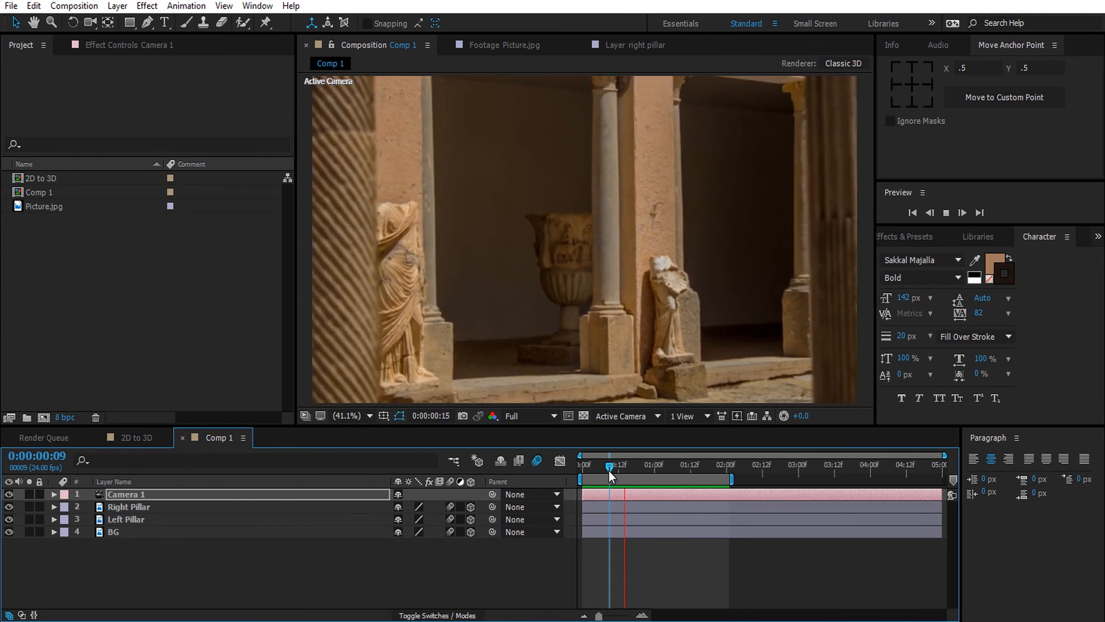